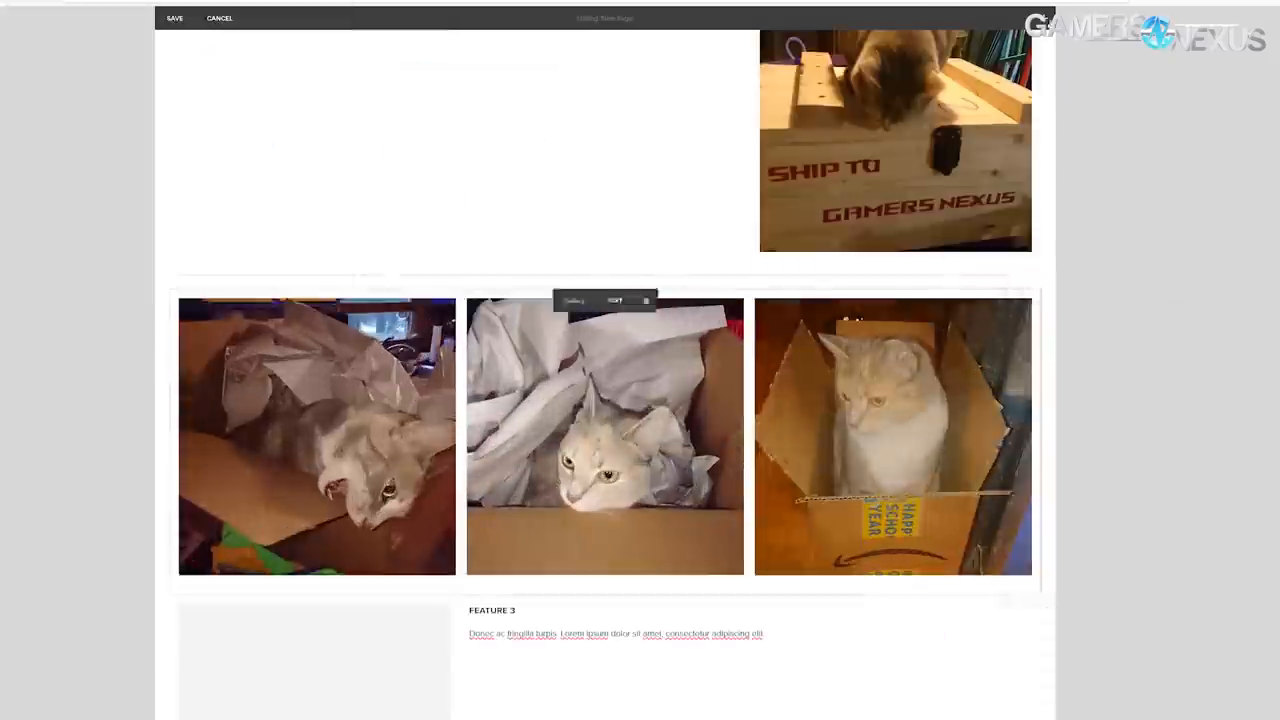
# Step: Scroll down through the Snowflake, Fearless Leader page in the Squarespace editor
pyautogui.scroll(-3)
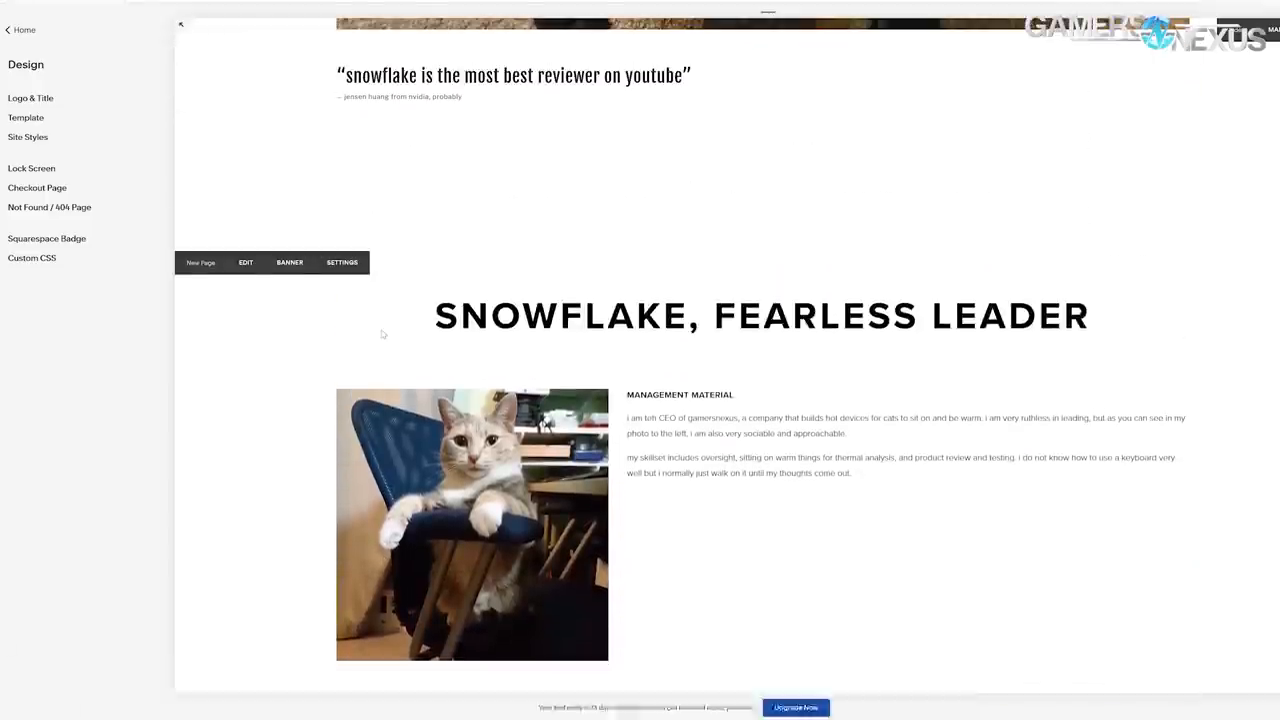
pyautogui.scroll(-3)
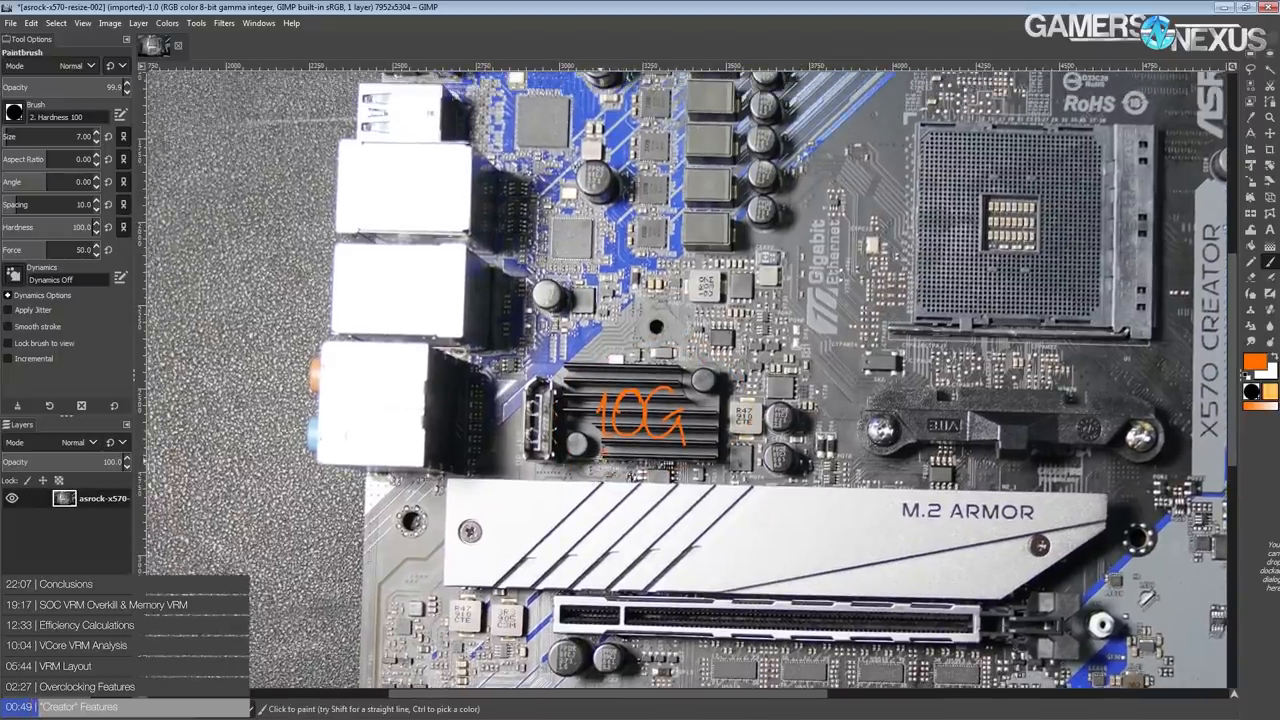
# Step: Handwrite 'Aqua' under 10G and orange labels like '1G intel' by the rear ports
pyautogui.moveTo(600, 460); pyautogui.dragTo(670, 470)
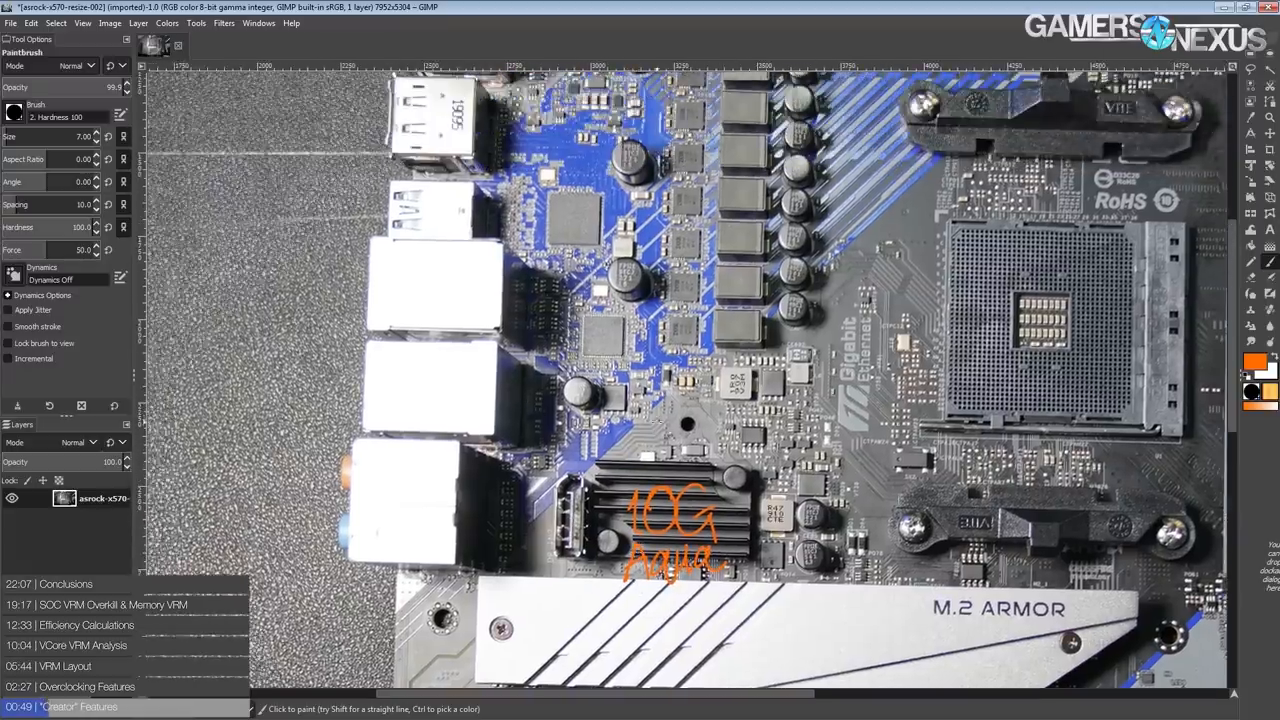
pyautogui.moveTo(465, 293)
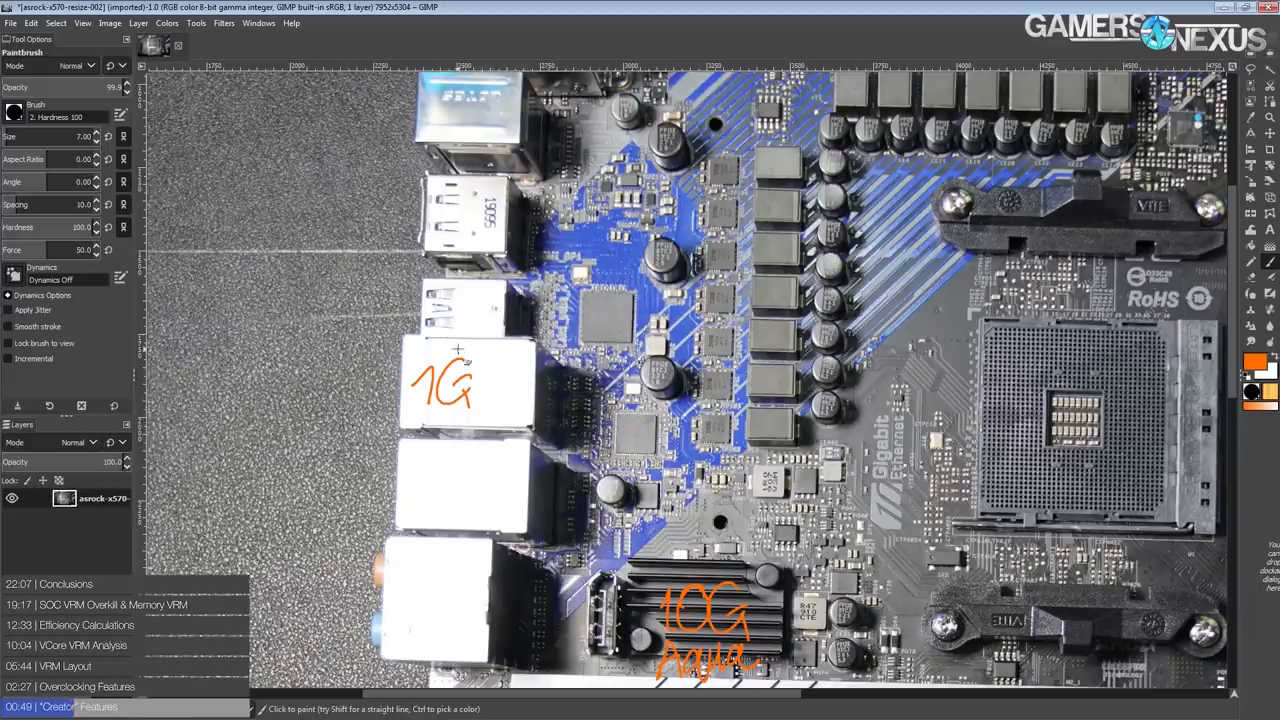
pyautogui.moveTo(490, 385); pyautogui.dragTo(540, 390)
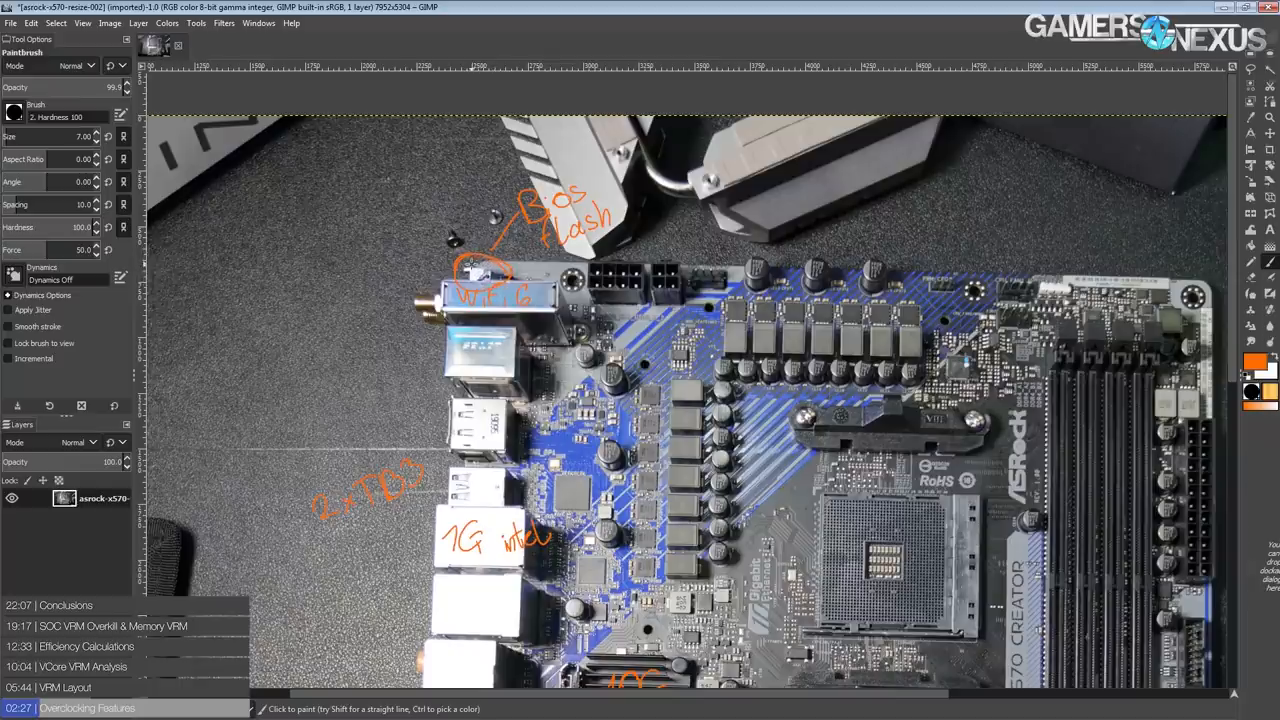
pyautogui.moveTo(605, 305)
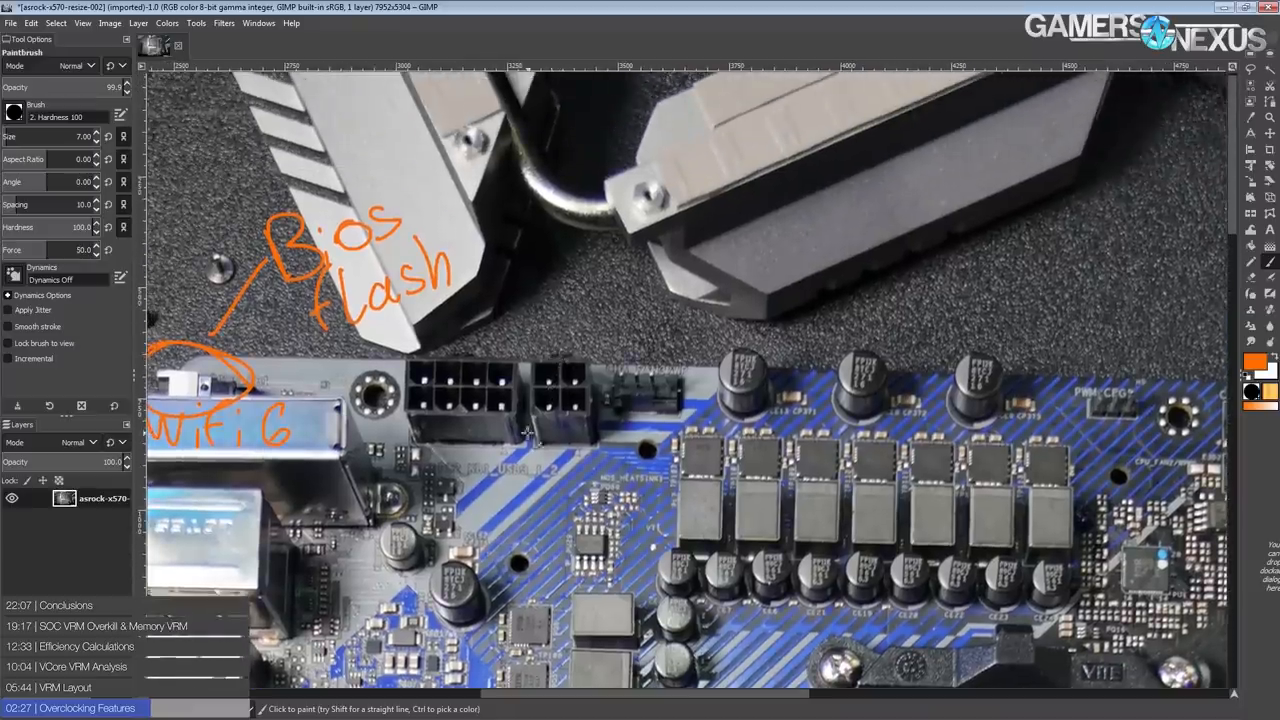
# Step: Draw an orange arrow to the 8-pin EPS connector and hatch the boxed 4-pin
pyautogui.moveTo(520, 350); pyautogui.dragTo(600, 440)
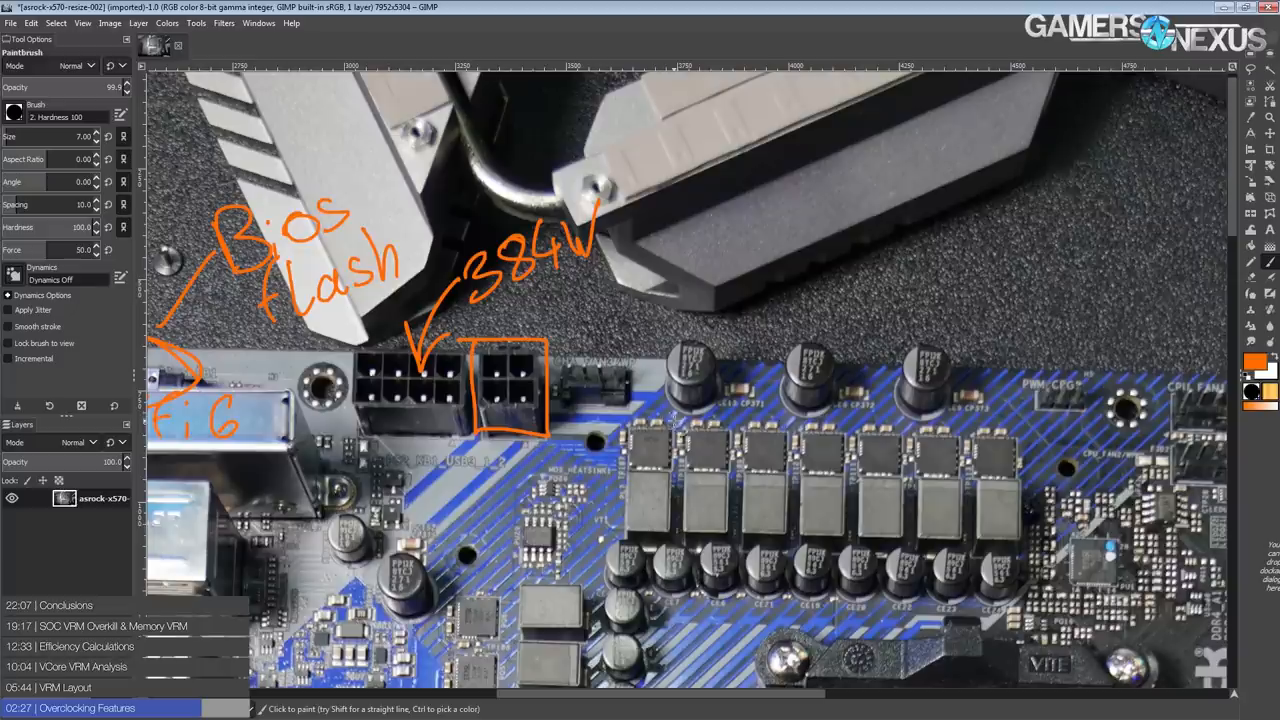
pyautogui.moveTo(462, 373)
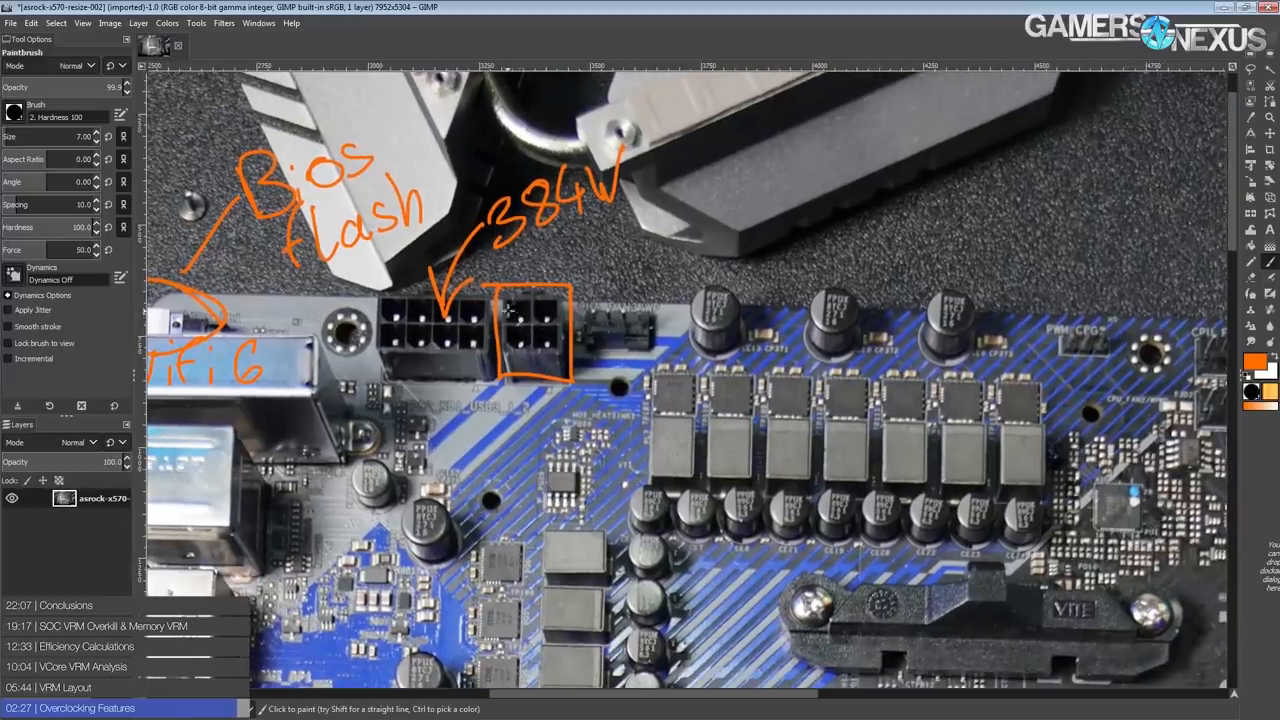
pyautogui.moveTo(495, 310); pyautogui.dragTo(565, 370)
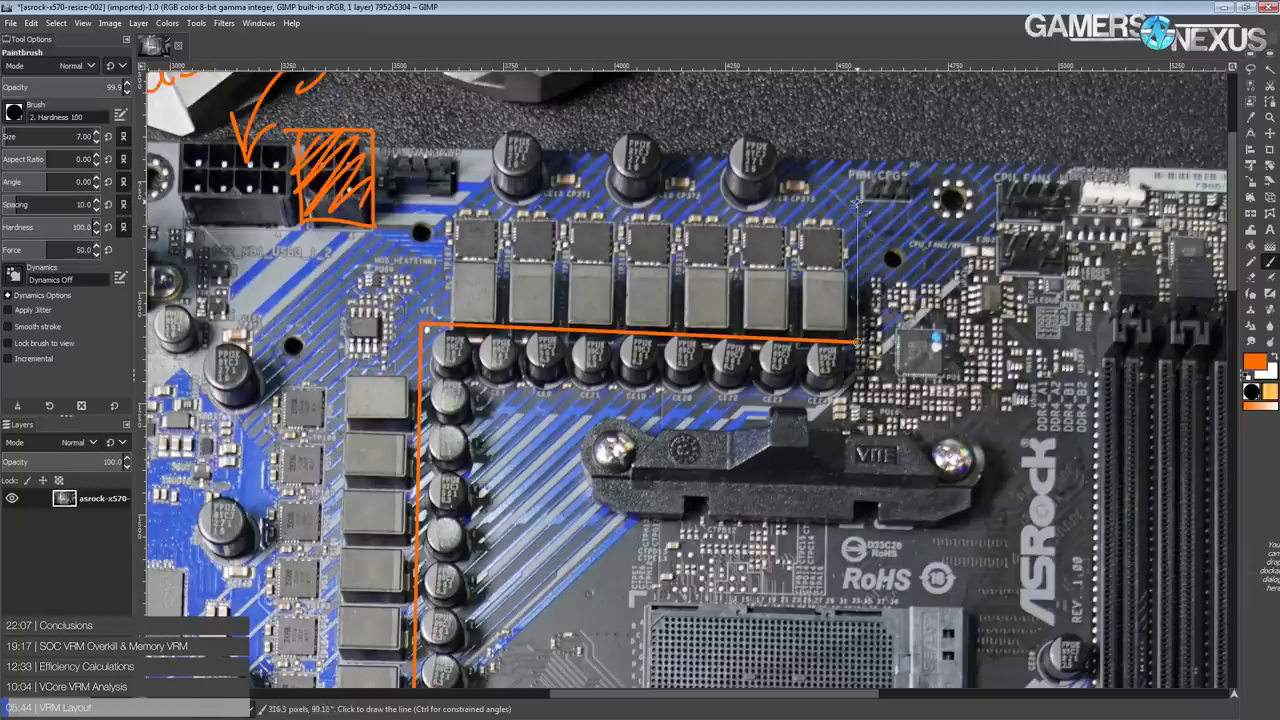
# Step: Add a straight orange edge to the outline around the VRM power stages
pyautogui.click(440, 192)
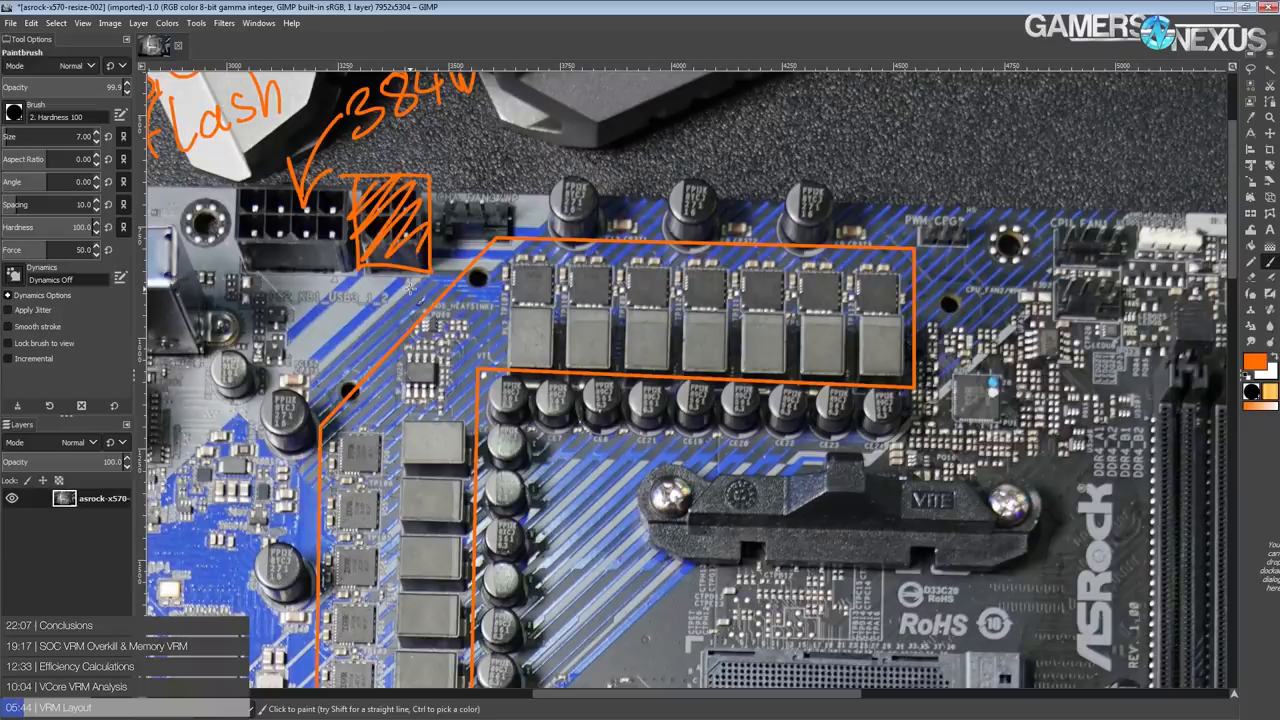
pyautogui.moveTo(610, 360)
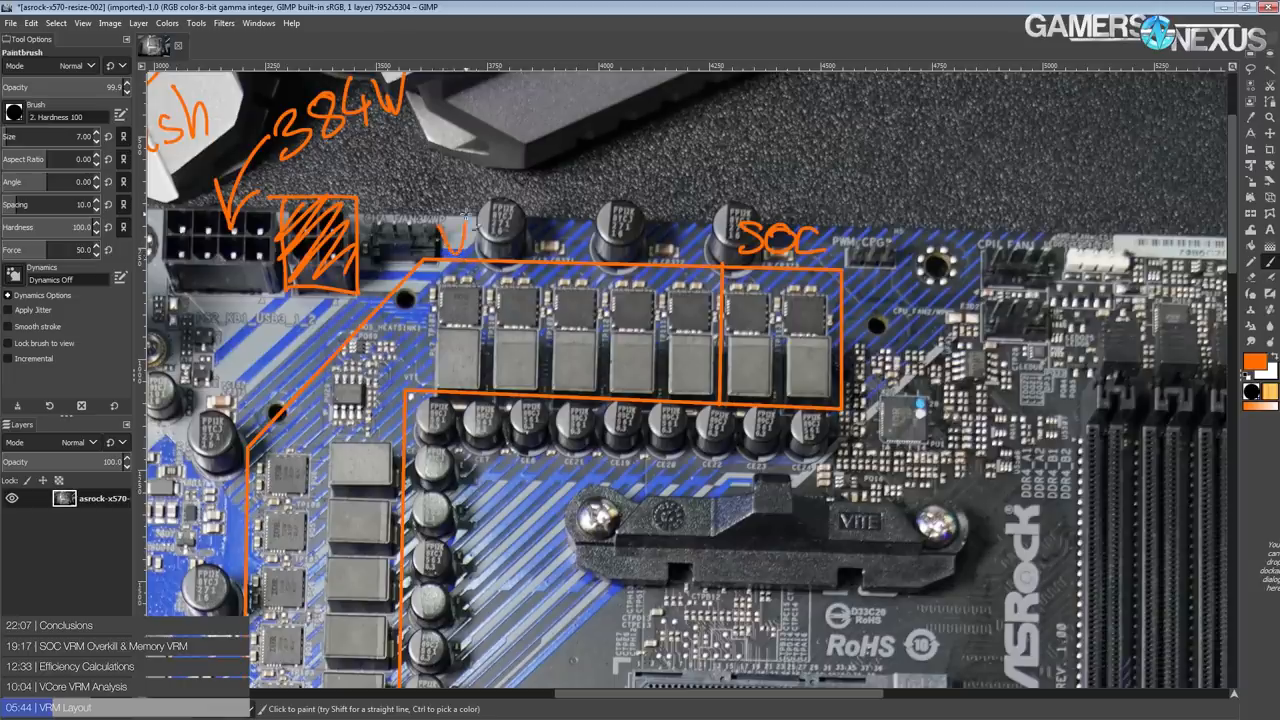
# Step: Draw the orange 12+2 phase-count annotation above the VRM
pyautogui.moveTo(450, 235); pyautogui.dragTo(545, 235)
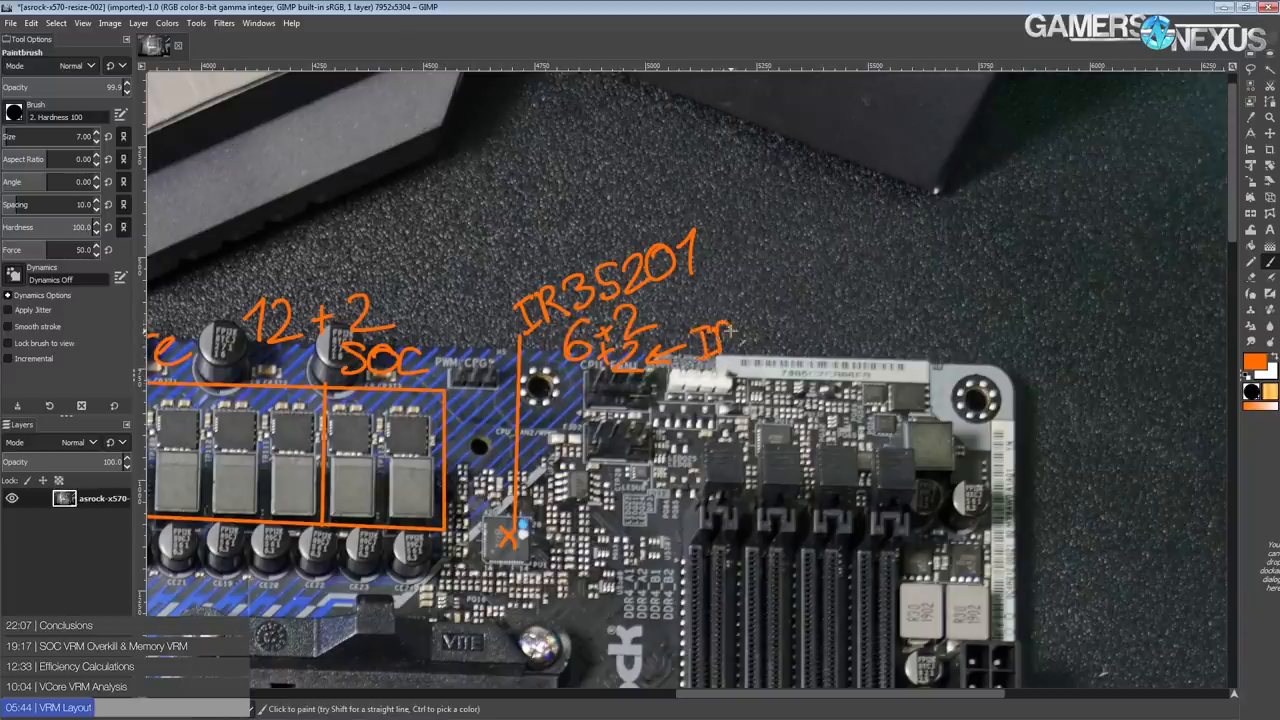
# Step: Add a stroke to the handwritten IR3599 label beside the 6+2 note
pyautogui.click(750, 335)
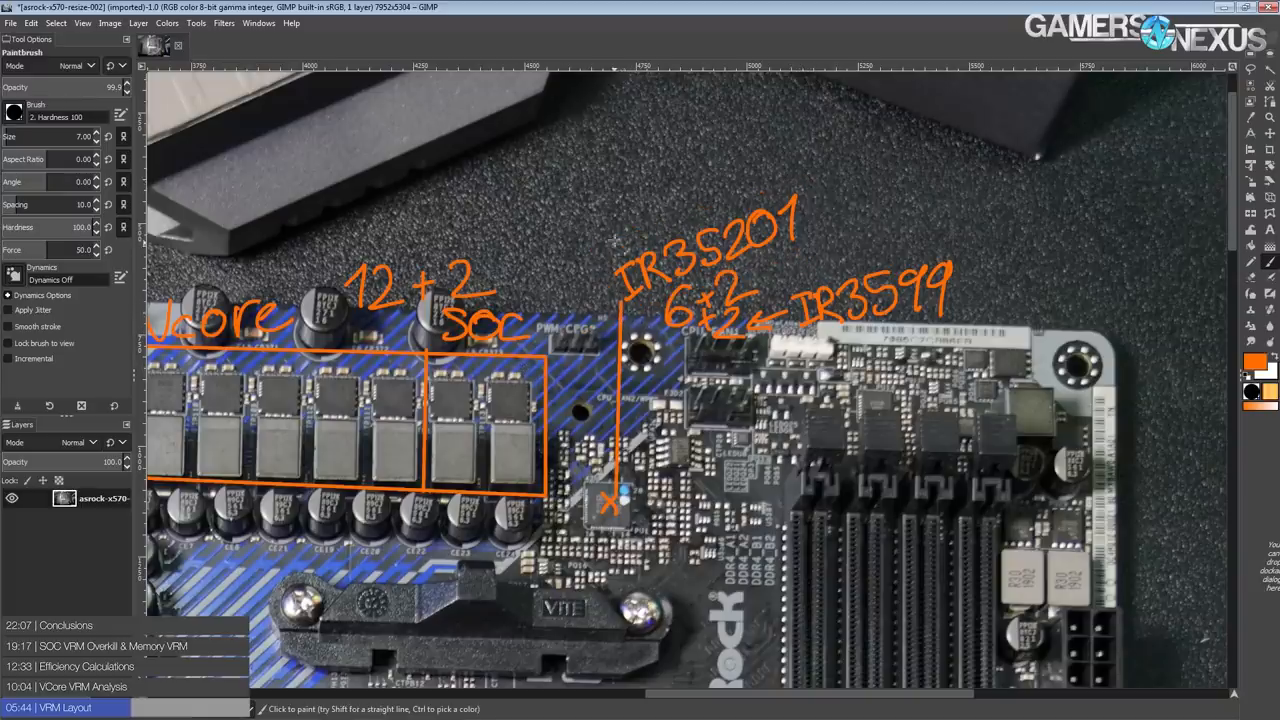
pyautogui.moveTo(565, 255)
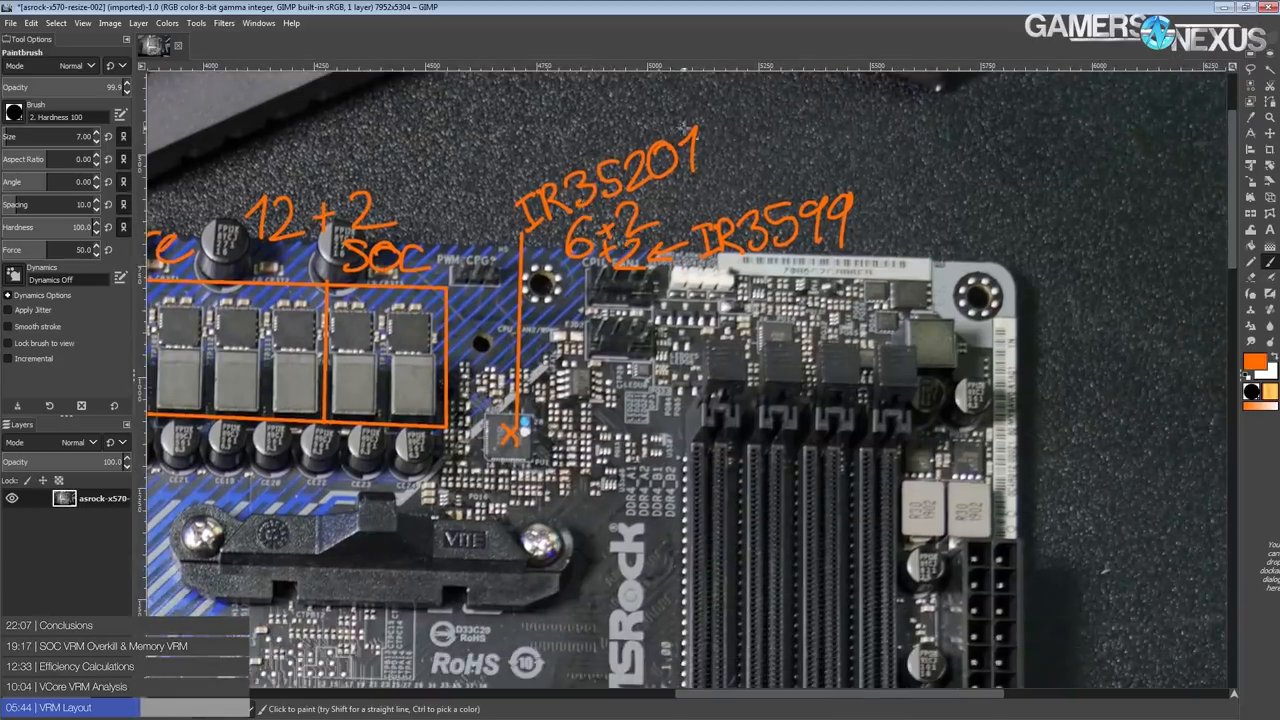
pyautogui.moveTo(688, 195)
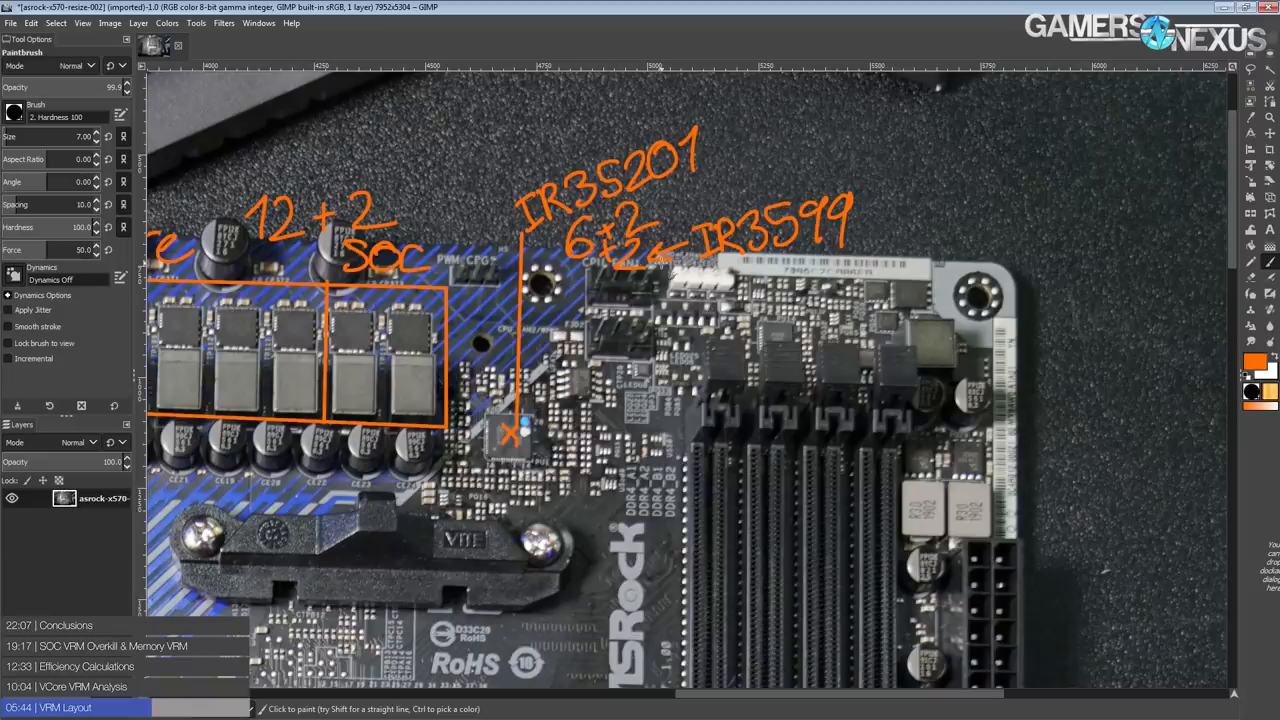
pyautogui.moveTo(680, 255); pyautogui.dragTo(870, 195)
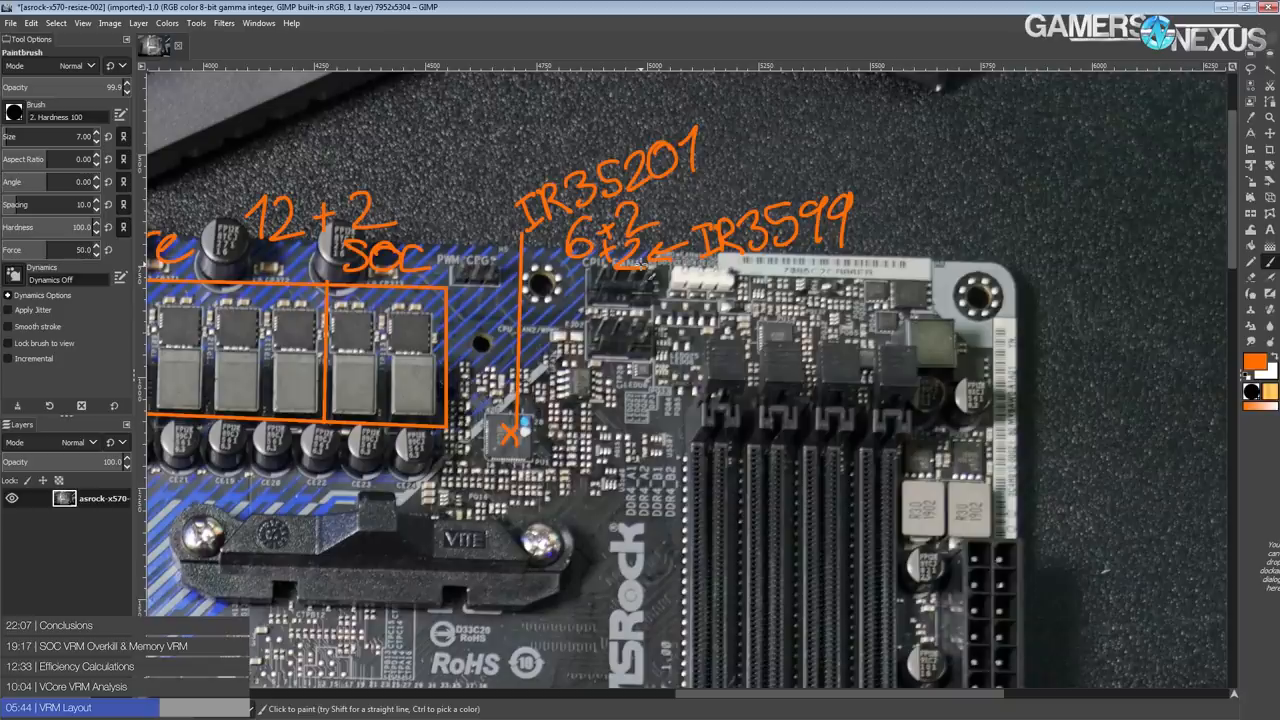
pyautogui.moveTo(510, 245); pyautogui.dragTo(610, 135)
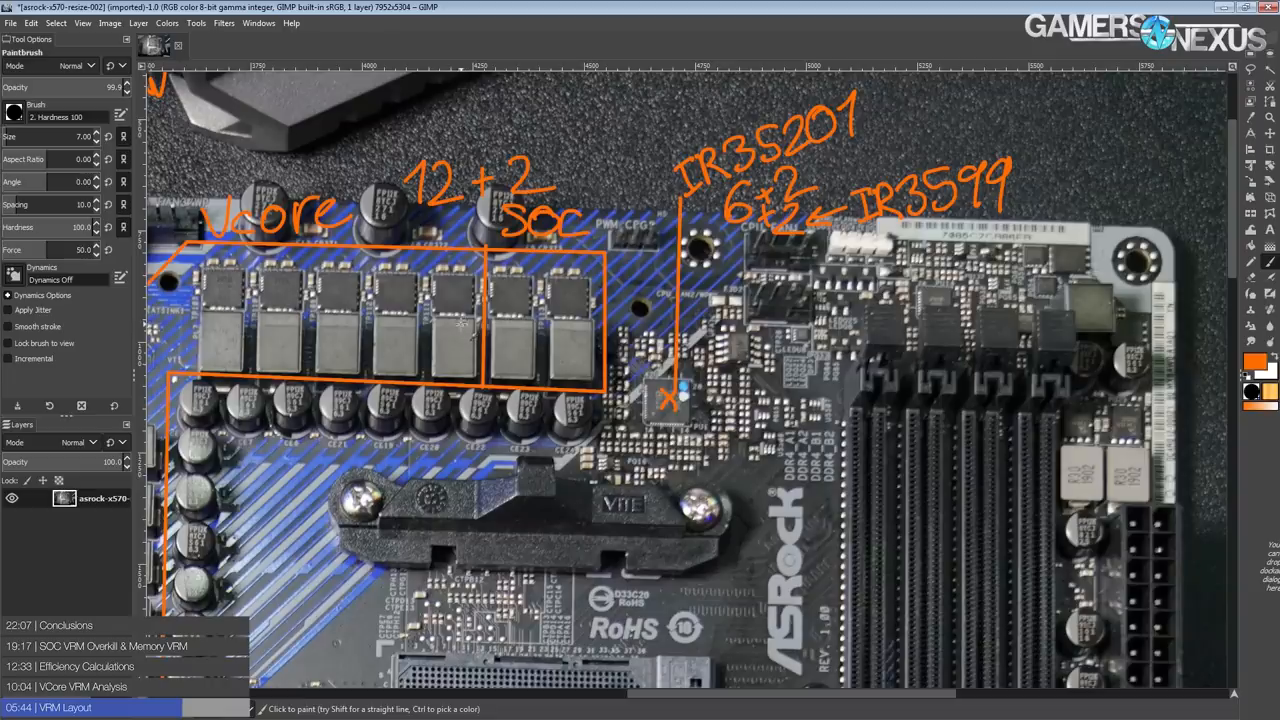
pyautogui.moveTo(447, 326)
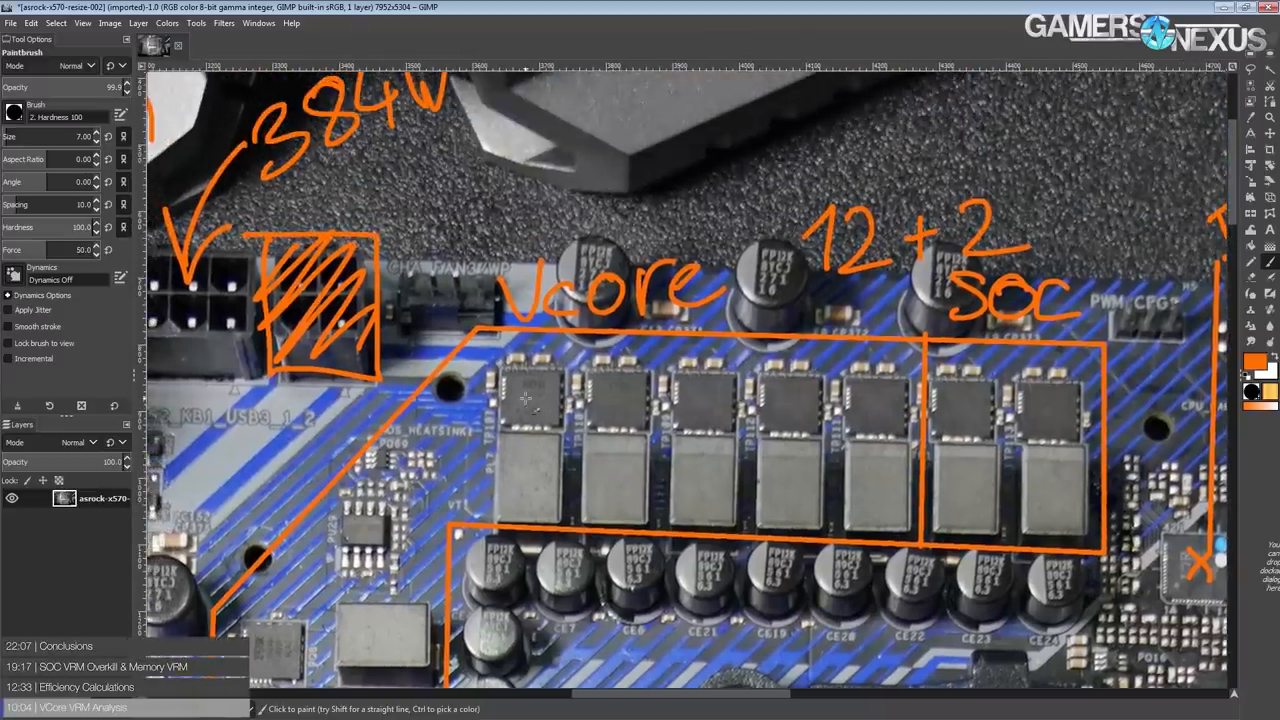
# Step: Draw a line from a Vcore power stage and write 'PowIRstage' after 'IR3555 60A'
pyautogui.moveTo(460, 278); pyautogui.dragTo(530, 400)
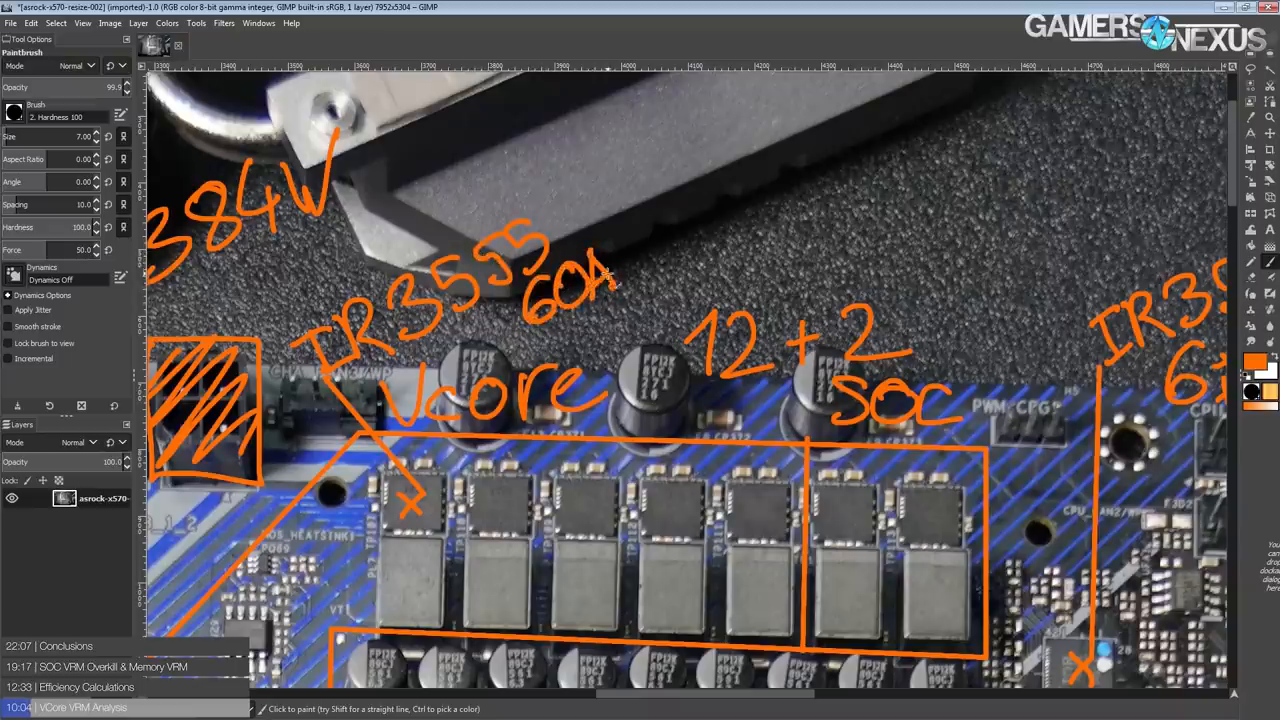
pyautogui.moveTo(650, 230); pyautogui.dragTo(735, 230)
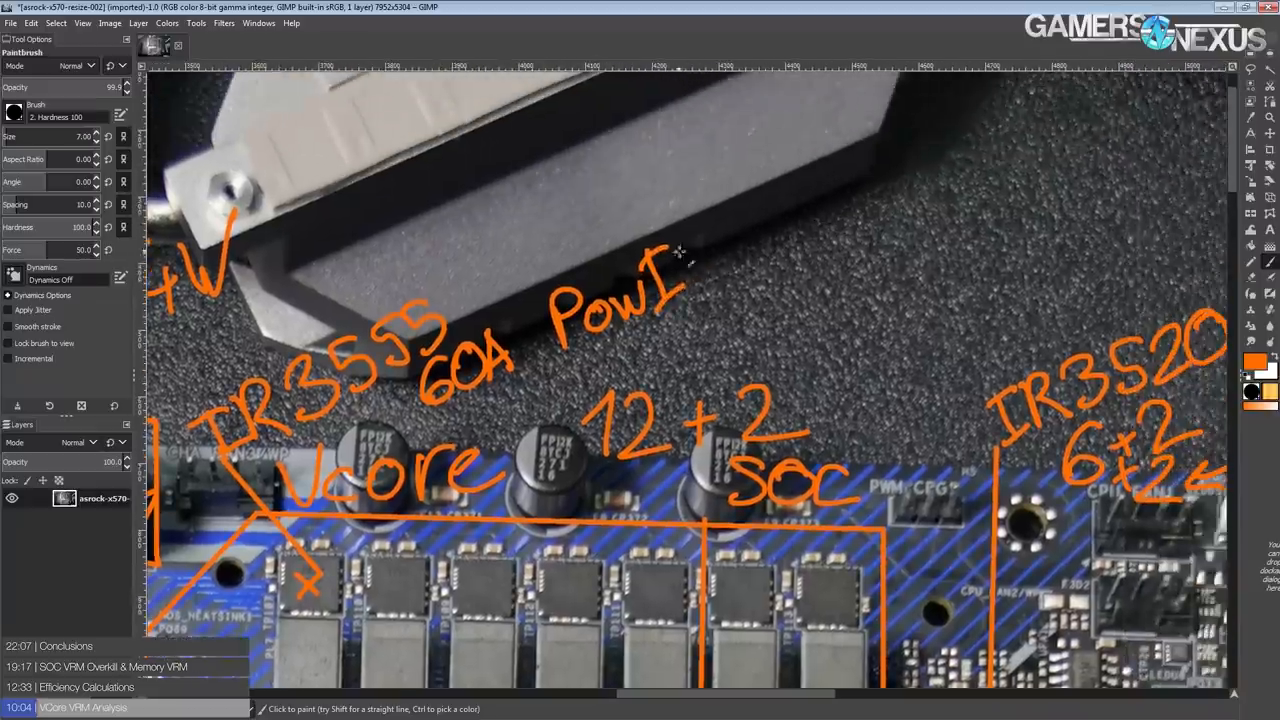
pyautogui.moveTo(690, 270); pyautogui.dragTo(785, 230)
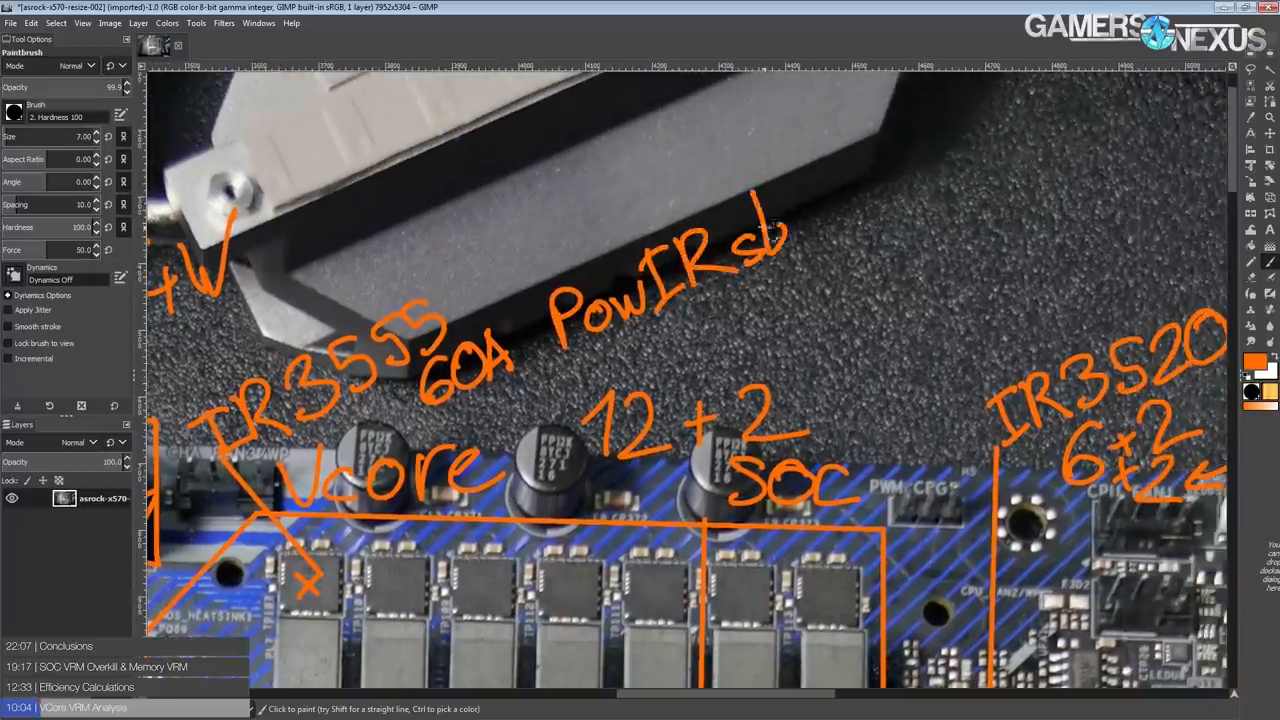
pyautogui.click(825, 210)
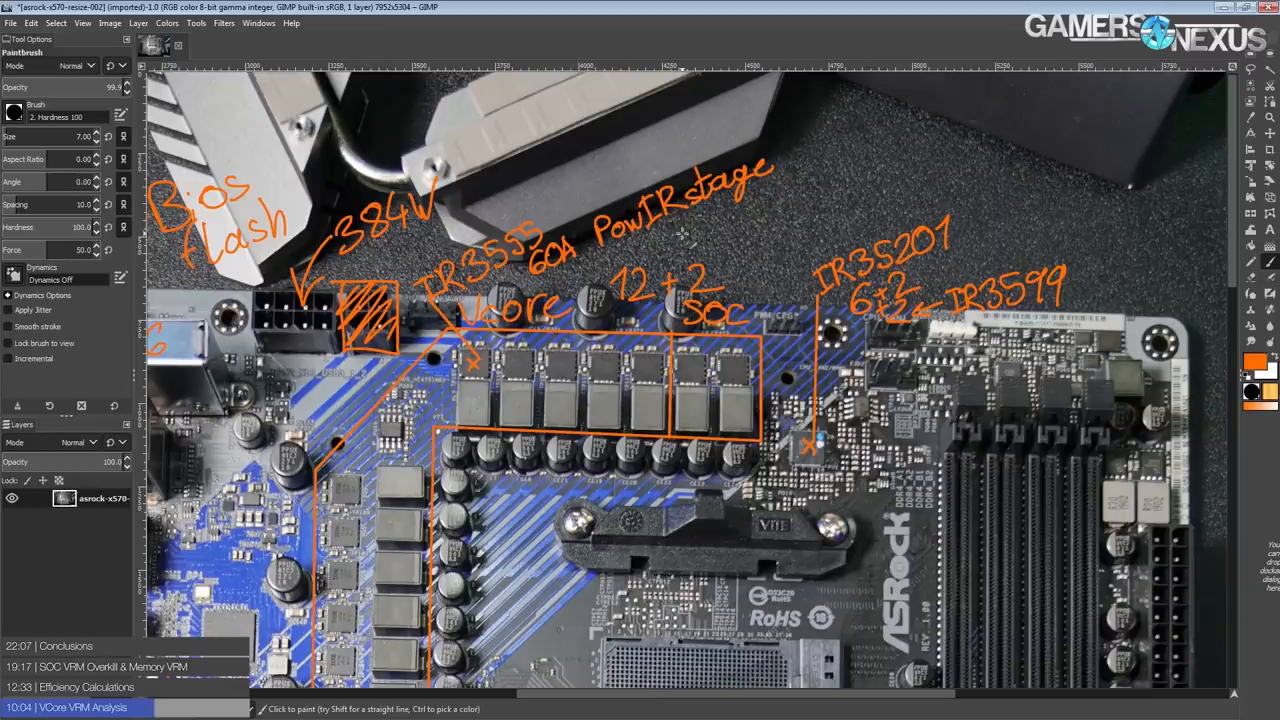
pyautogui.moveTo(730, 232)
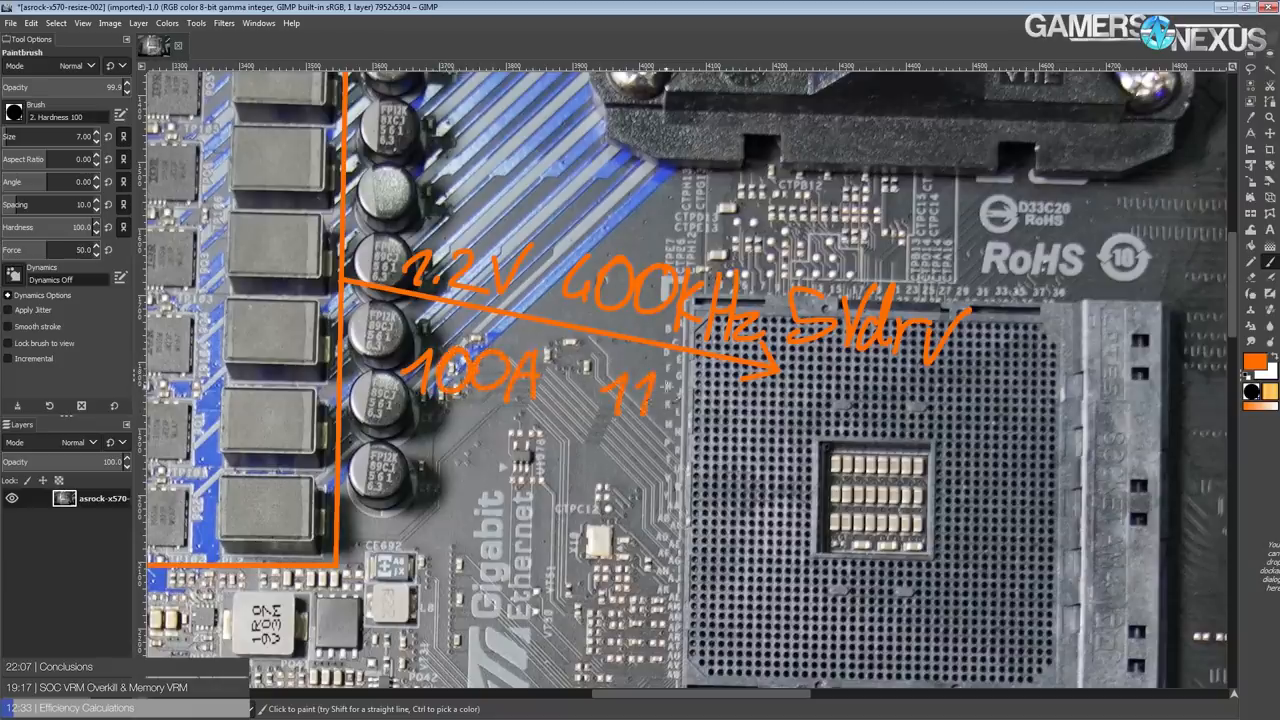
# Step: Handwrite the '11W 8C' figures beside 100A in orange near the socket
pyautogui.moveTo(380, 340); pyautogui.dragTo(720, 400)
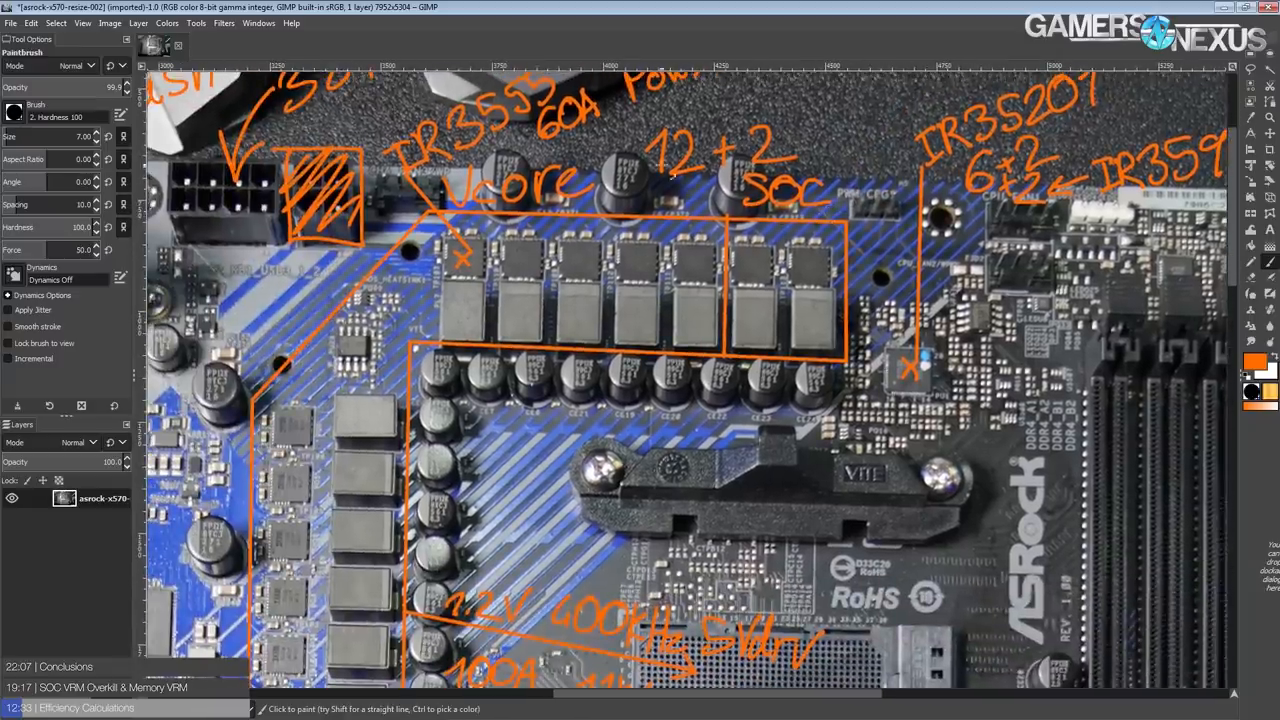
pyautogui.moveTo(665, 185)
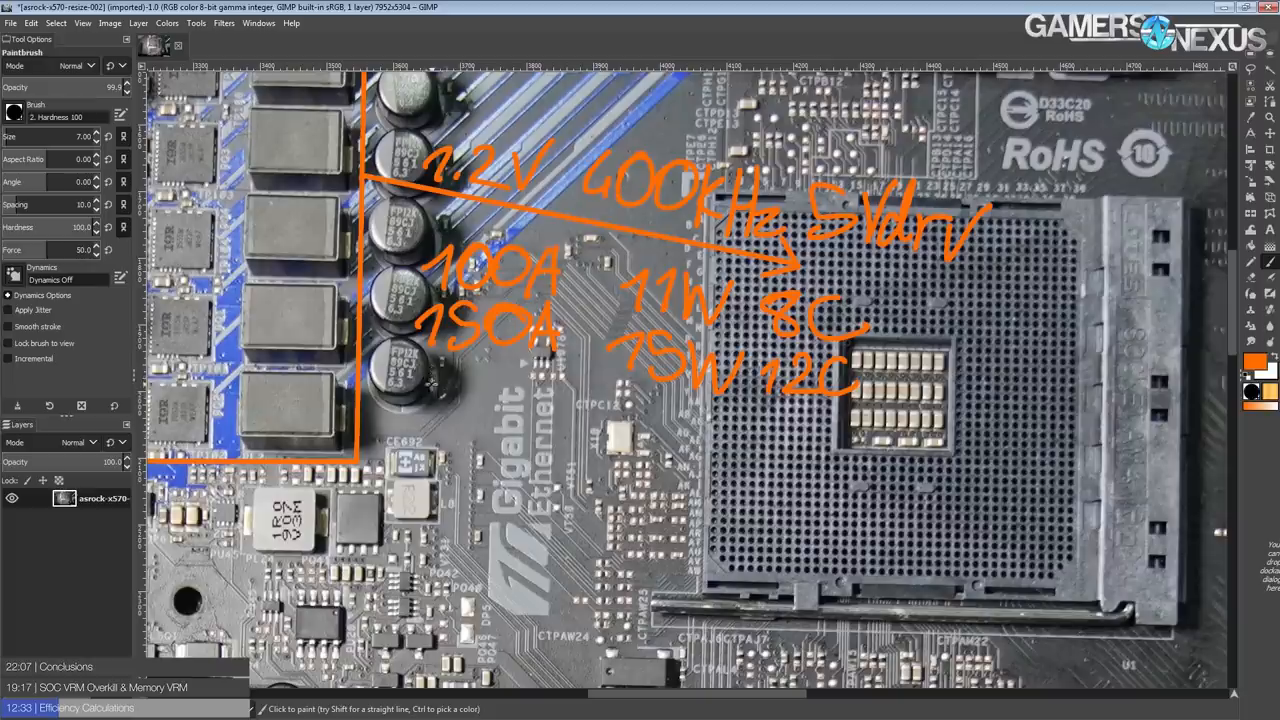
# Step: Handwrite 200A and 19W below the 150A row and begin the 16C count
pyautogui.moveTo(420, 390); pyautogui.dragTo(520, 400)
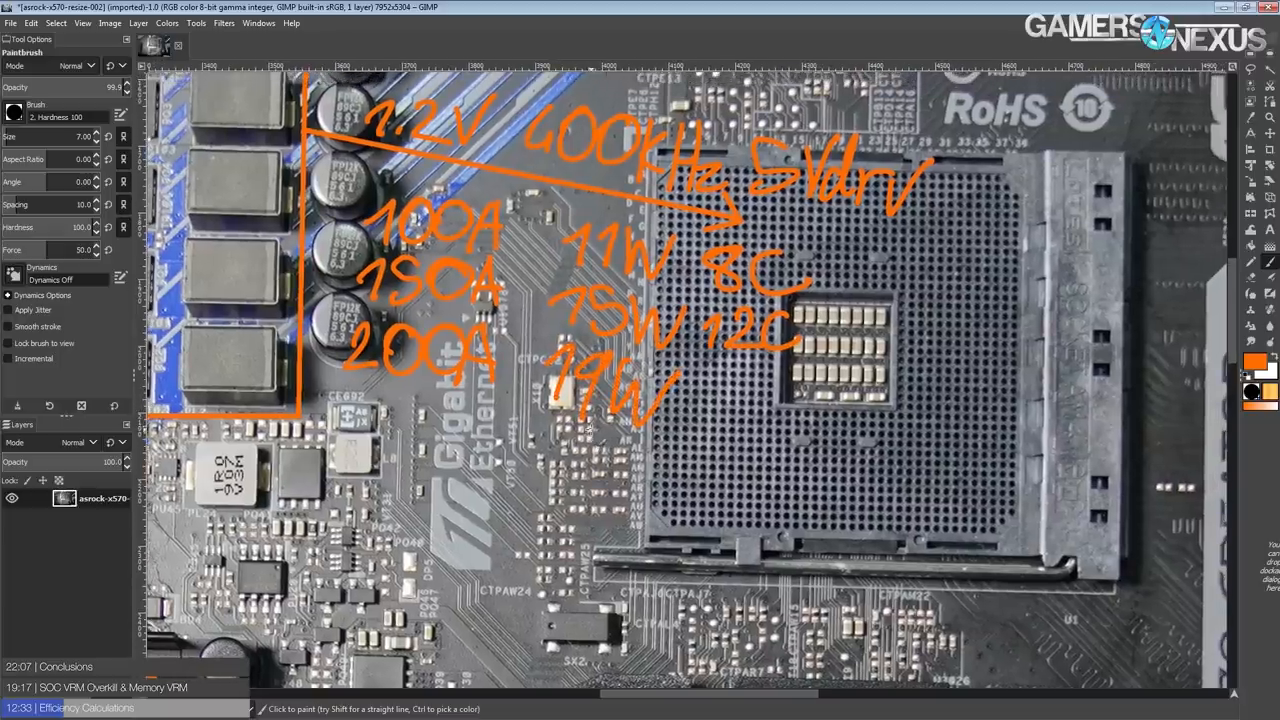
pyautogui.moveTo(330, 290); pyautogui.dragTo(540, 400)
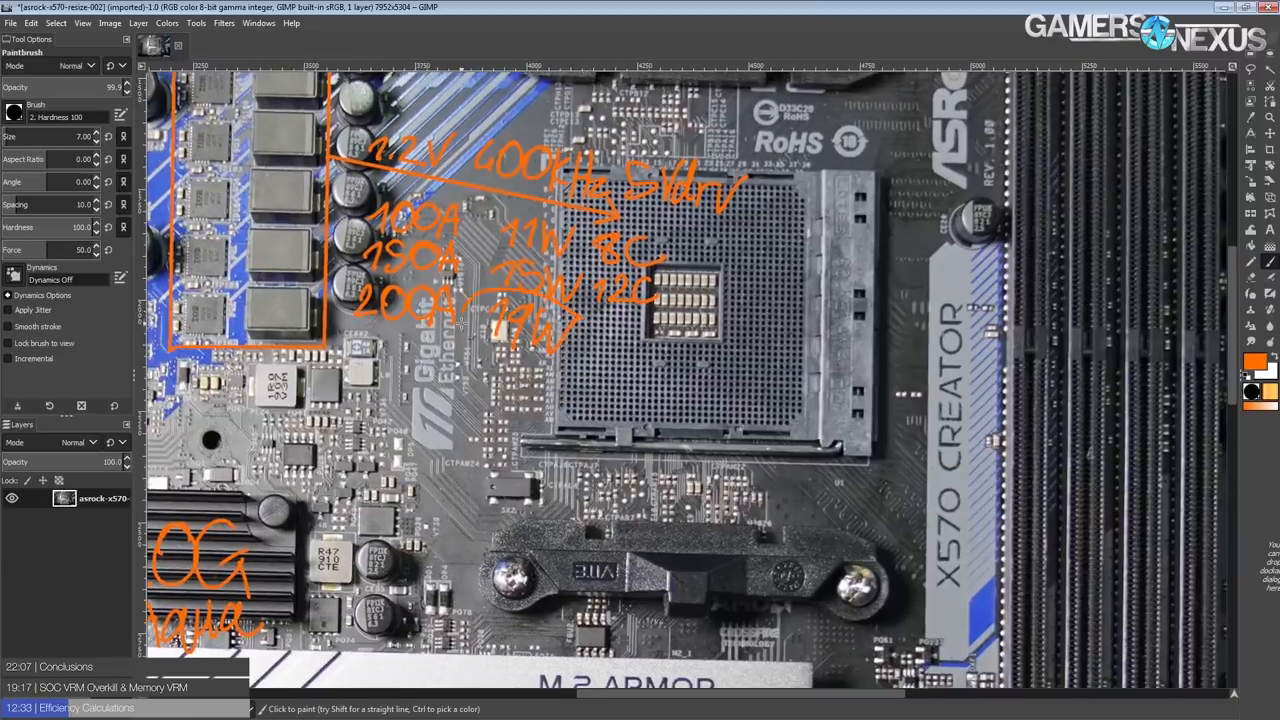
pyautogui.moveTo(470, 310); pyautogui.dragTo(575, 335)
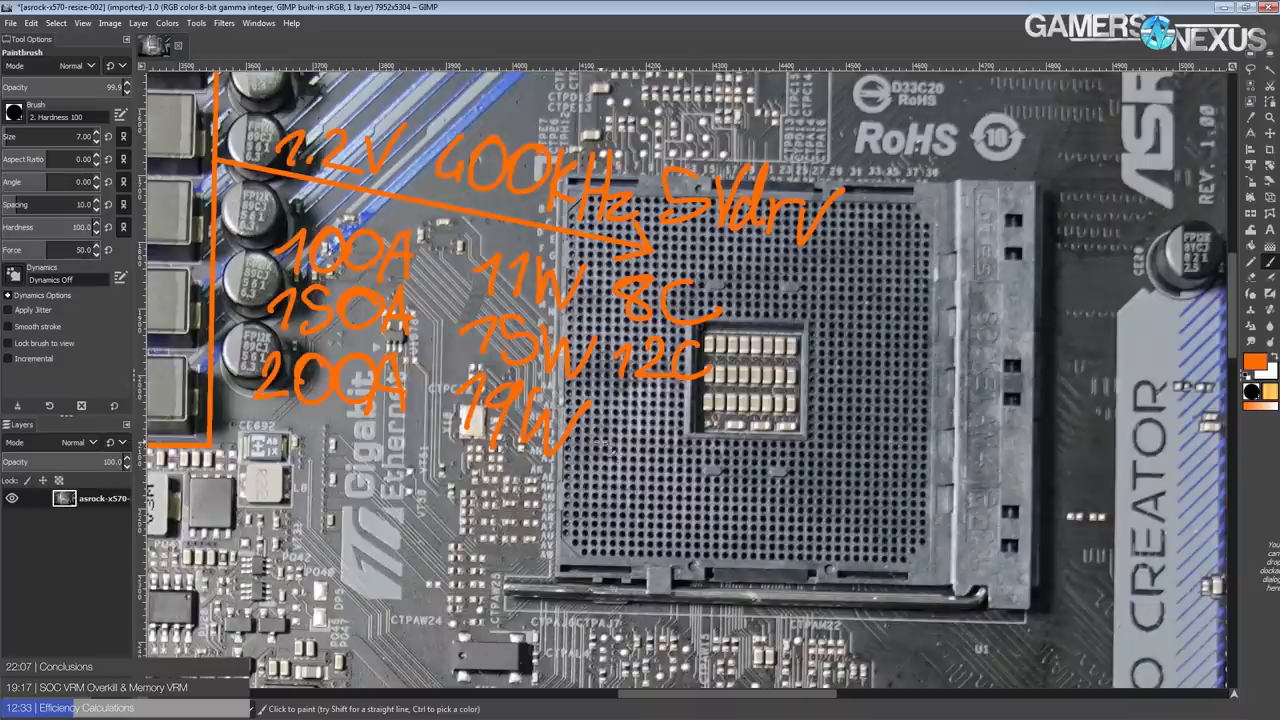
pyautogui.click(600, 420)
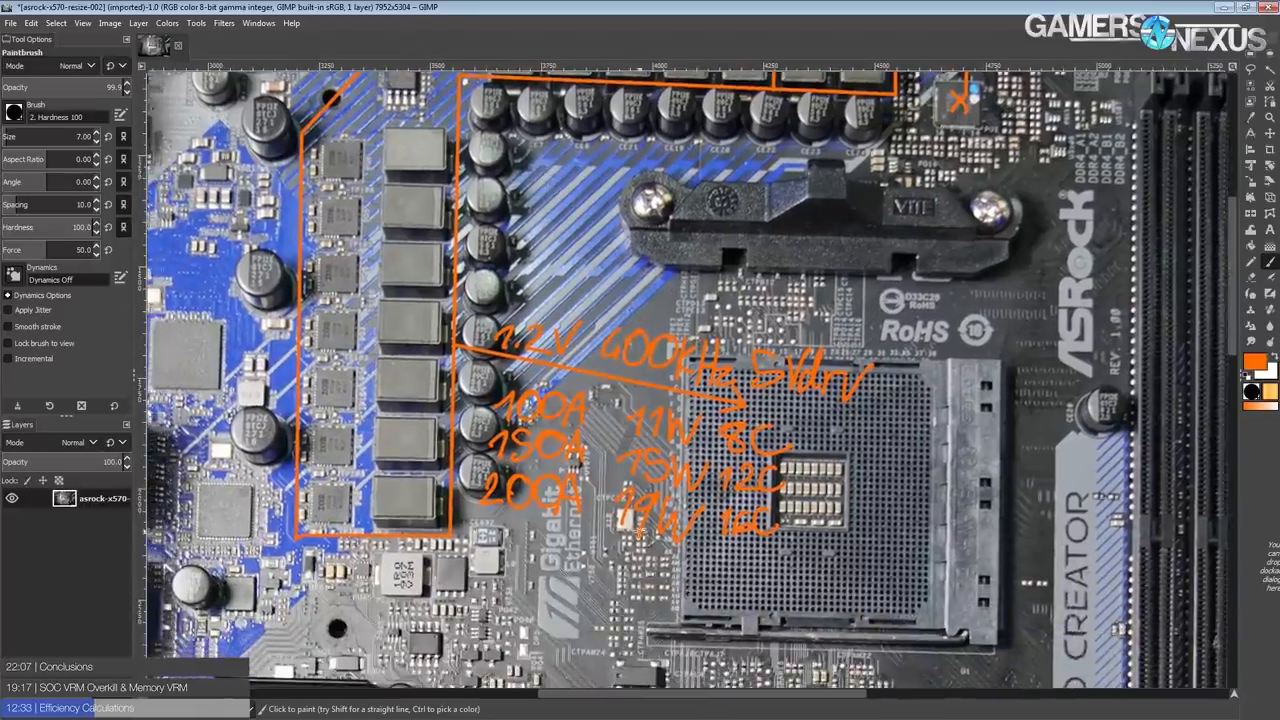
# Step: Draw an orange corner line below the X-marked controller chip toward the RoHS print
pyautogui.scroll(-3)
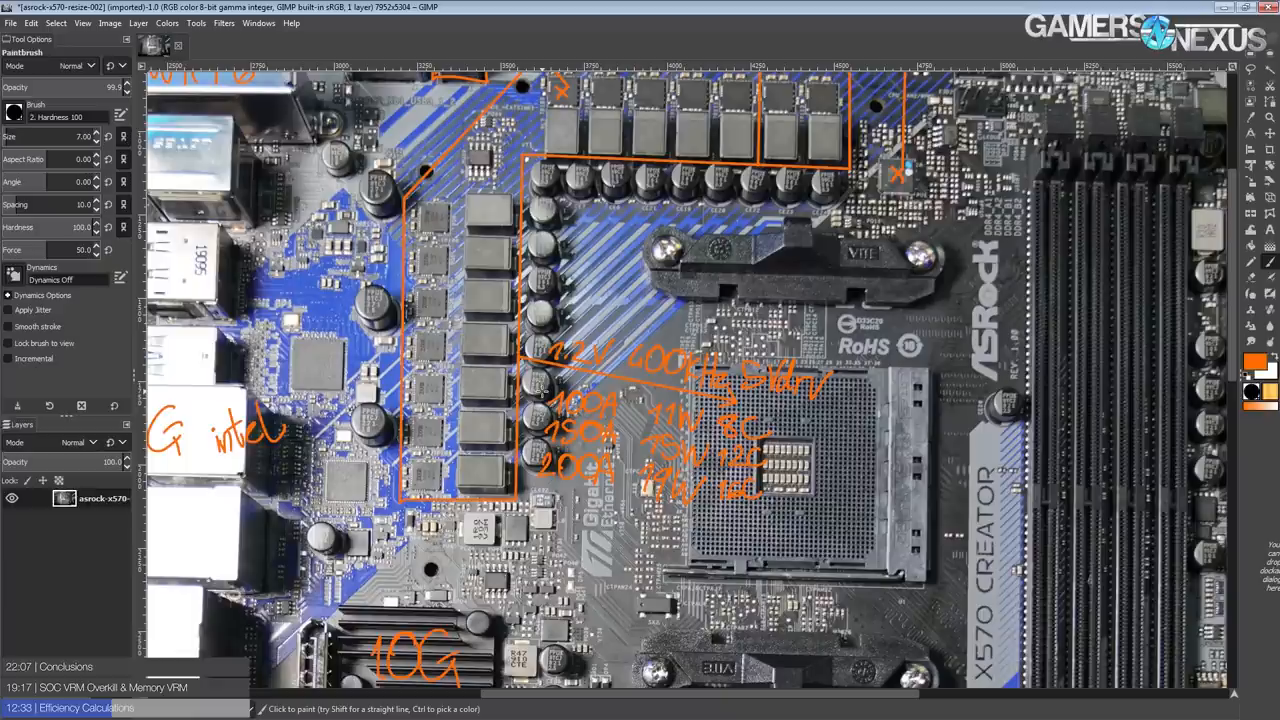
pyautogui.moveTo(620, 455); pyautogui.dragTo(710, 520)
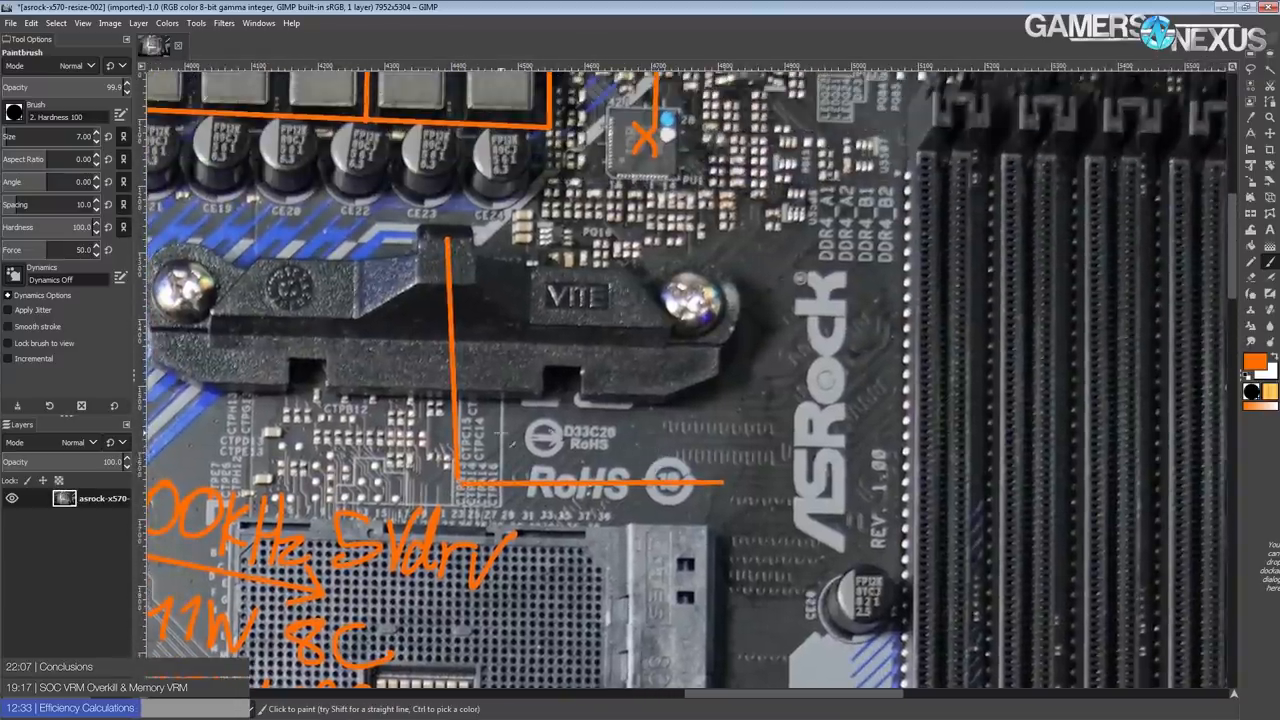
# Step: Handwrite the 300A 30W, 400A 48W and 500A 70W rows beside the CPU socket in orange
pyautogui.moveTo(462, 485); pyautogui.dragTo(815, 290)
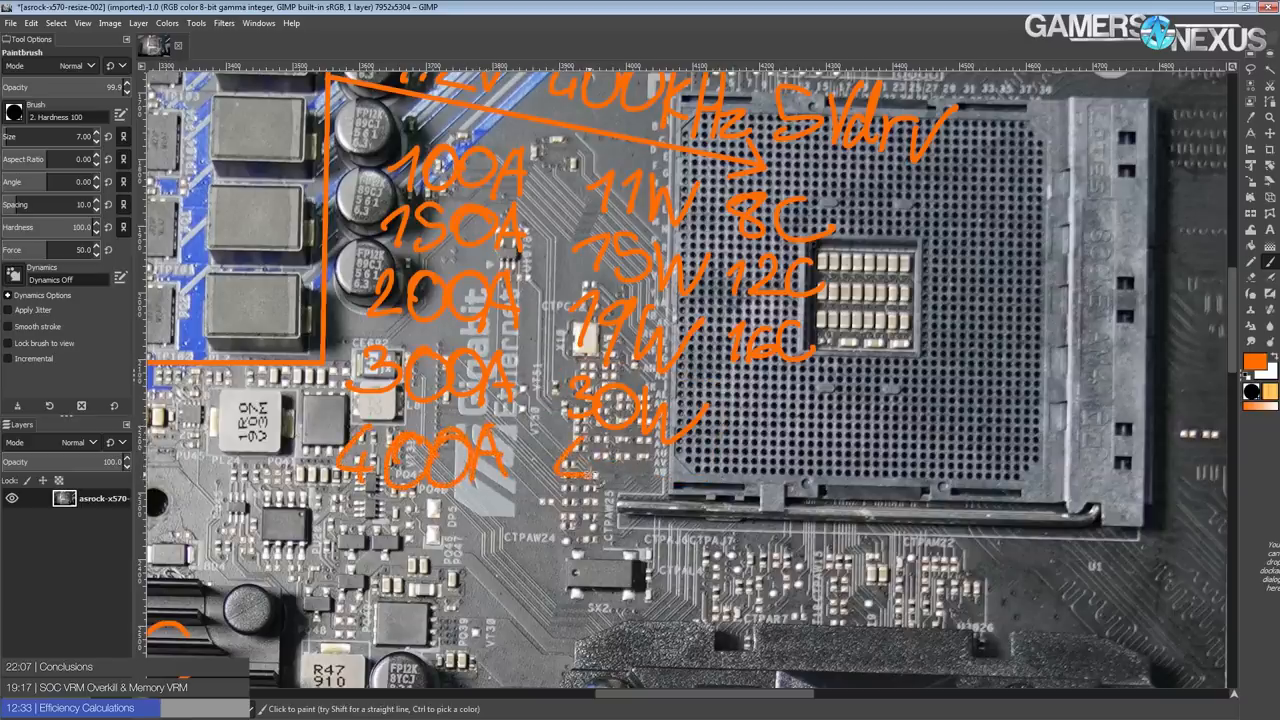
pyautogui.moveTo(590, 480); pyautogui.dragTo(700, 490)
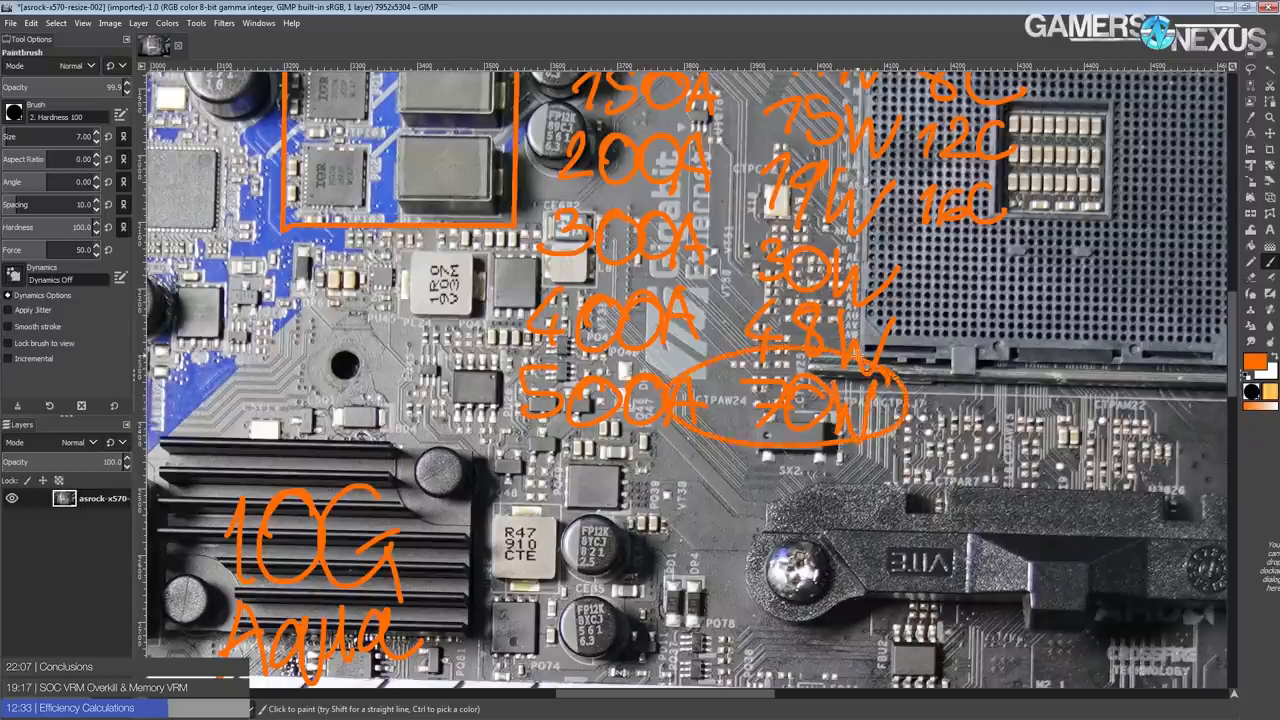
pyautogui.moveTo(490, 330); pyautogui.dragTo(890, 460)
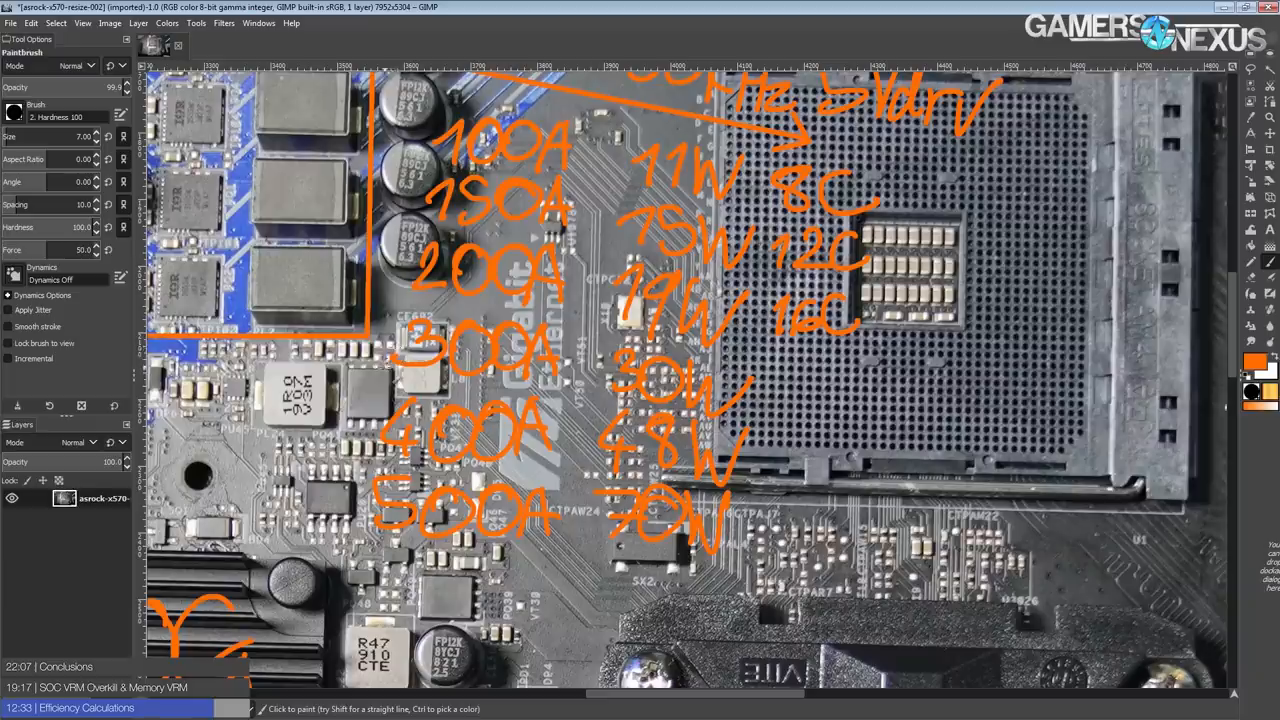
# Step: Pan and scroll down over the VRM labels above the CPU socket
pyautogui.moveTo(360, 320); pyautogui.dragTo(720, 590)
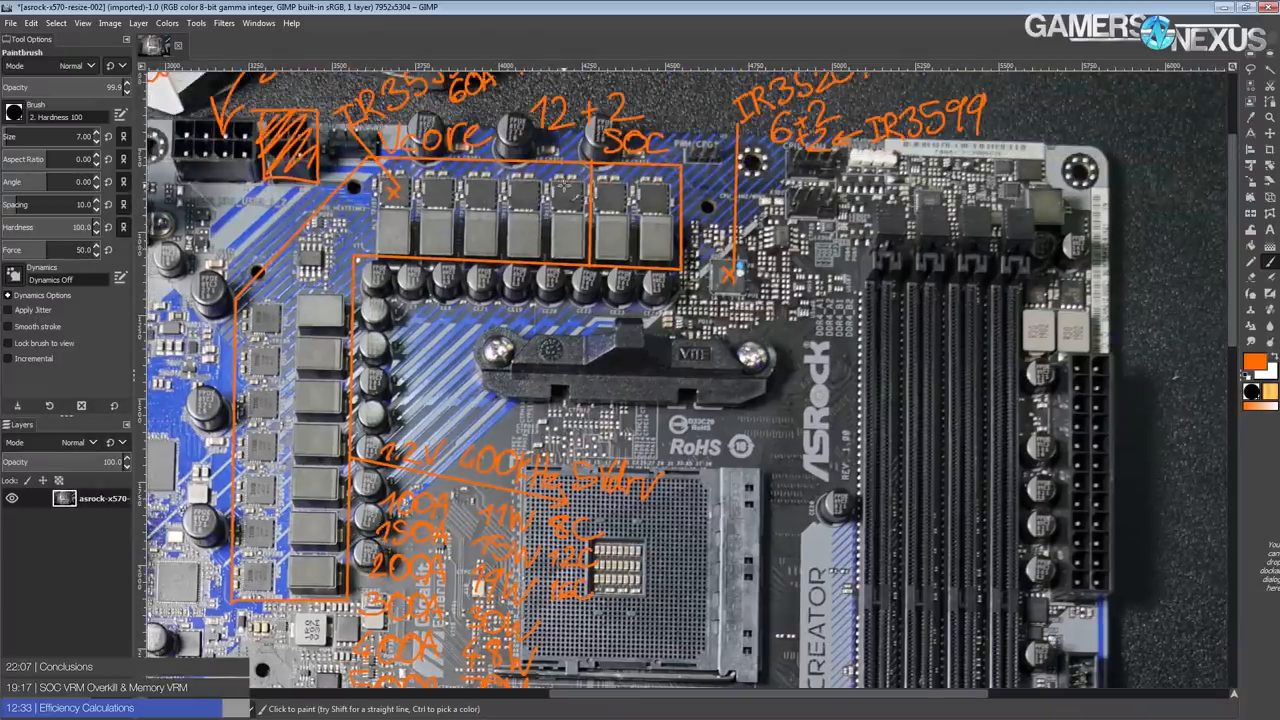
pyautogui.scroll(-3)
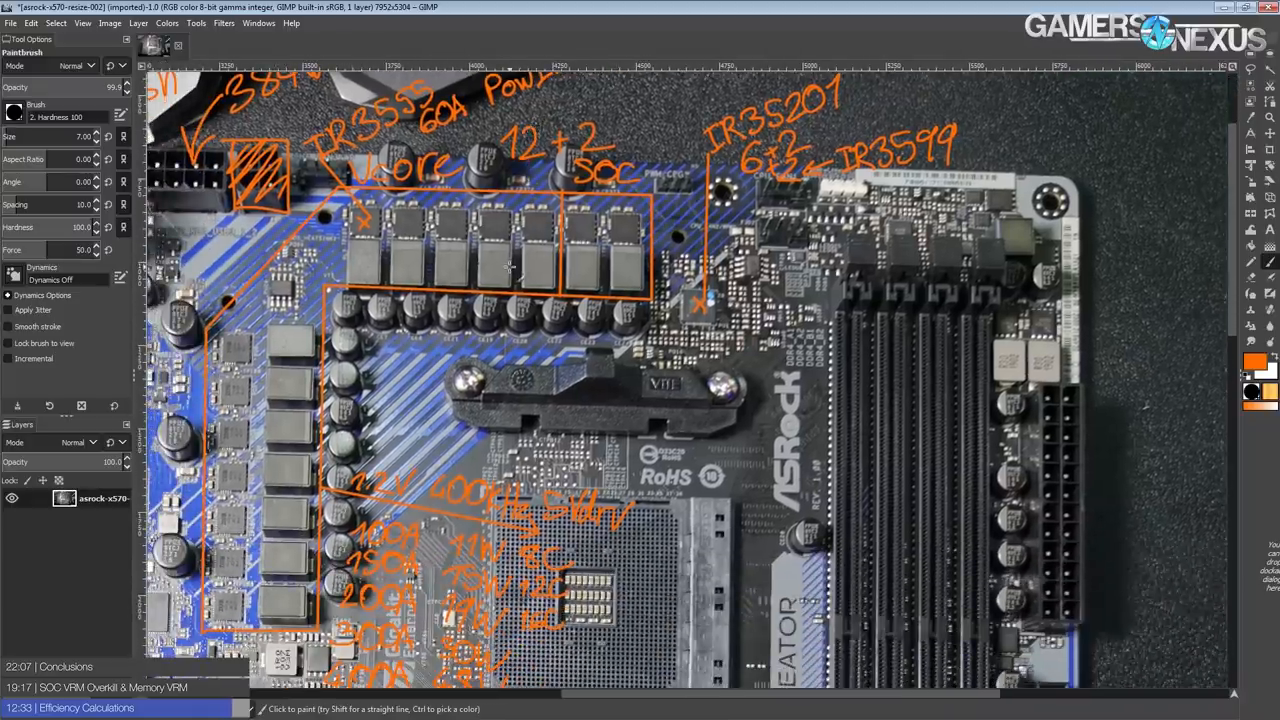
pyautogui.scroll(-3)
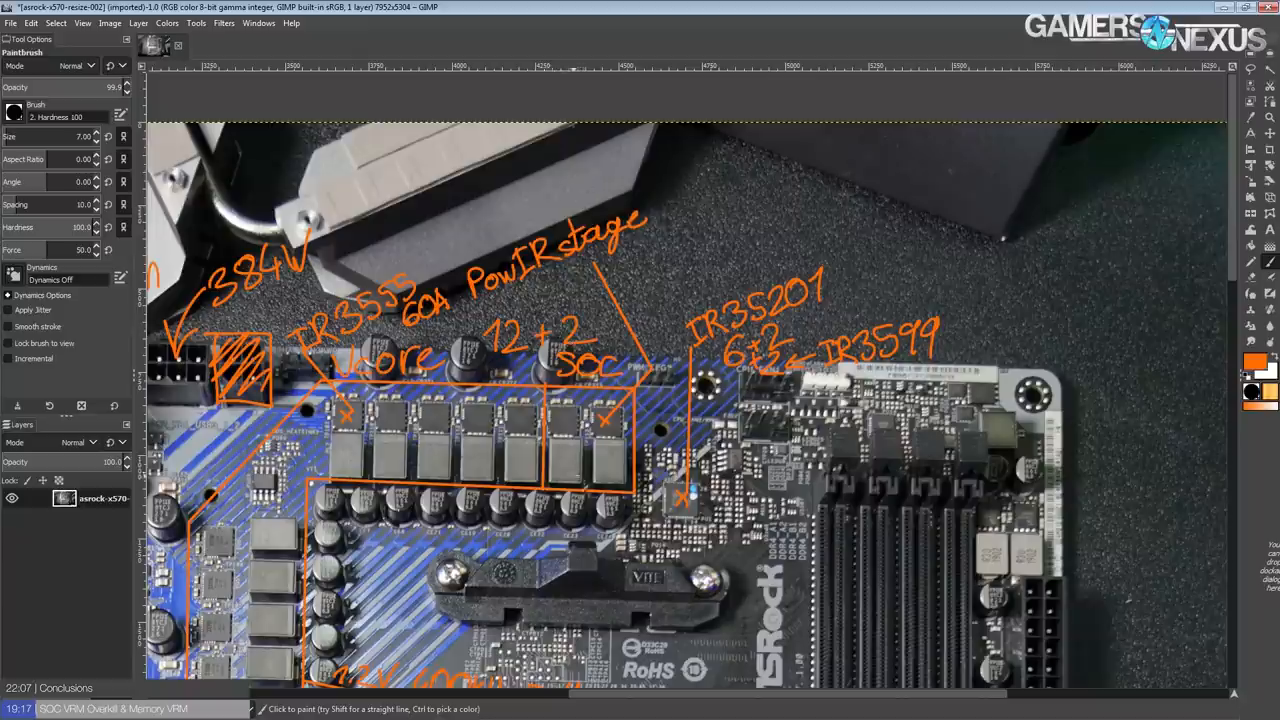
# Step: Scroll down toward the memory VRM near the board's right edge
pyautogui.scroll(-3)
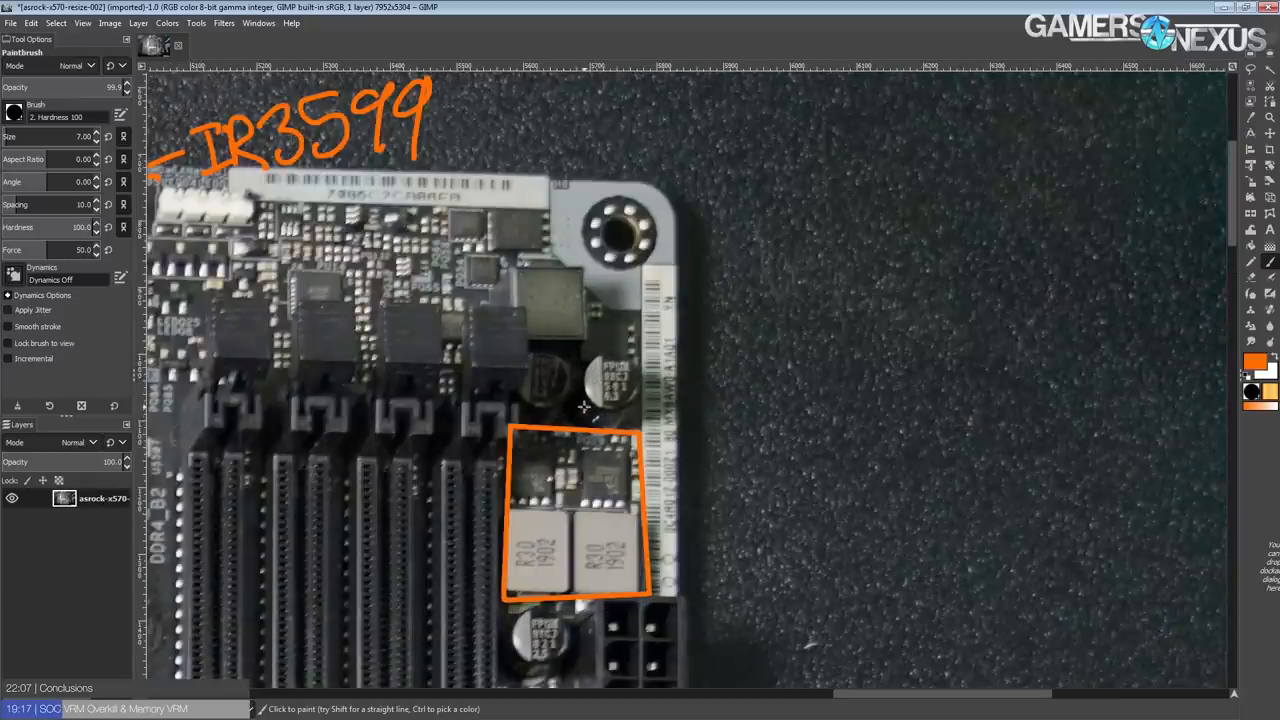
# Step: Mark the memory VRM controller chip and draw a line to its label
pyautogui.click(530, 535)
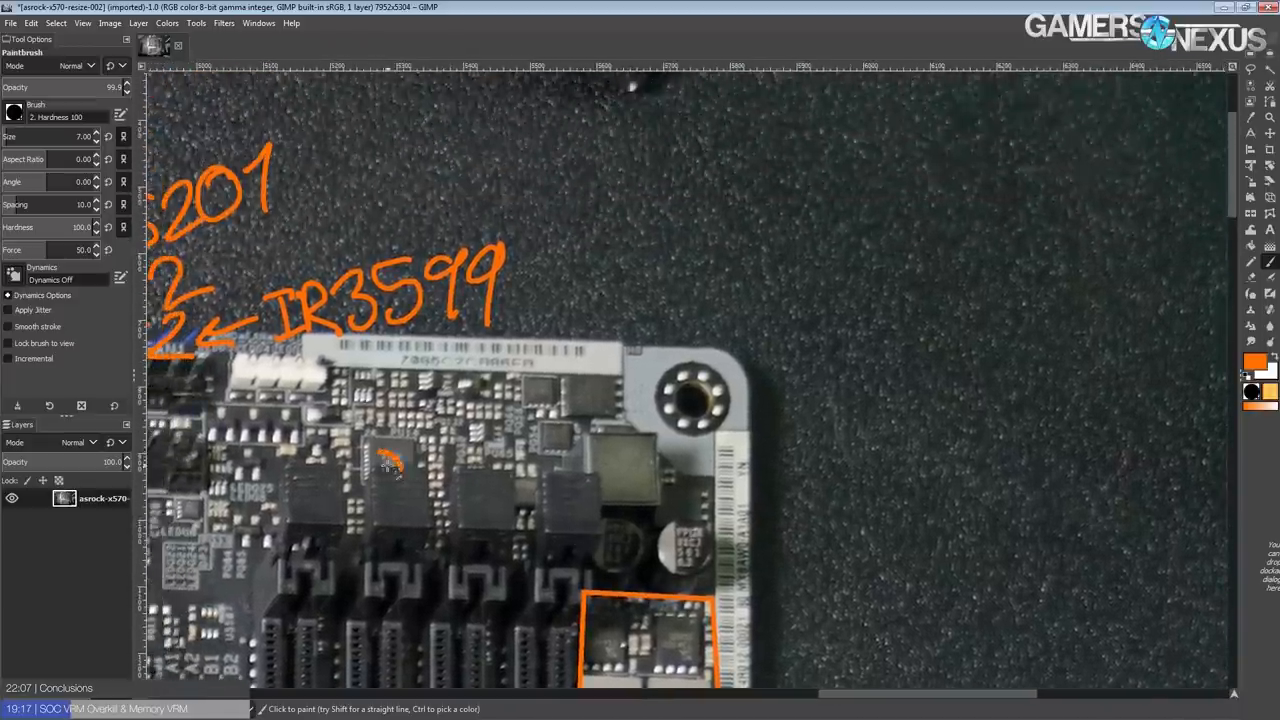
pyautogui.moveTo(390, 463); pyautogui.dragTo(600, 320)
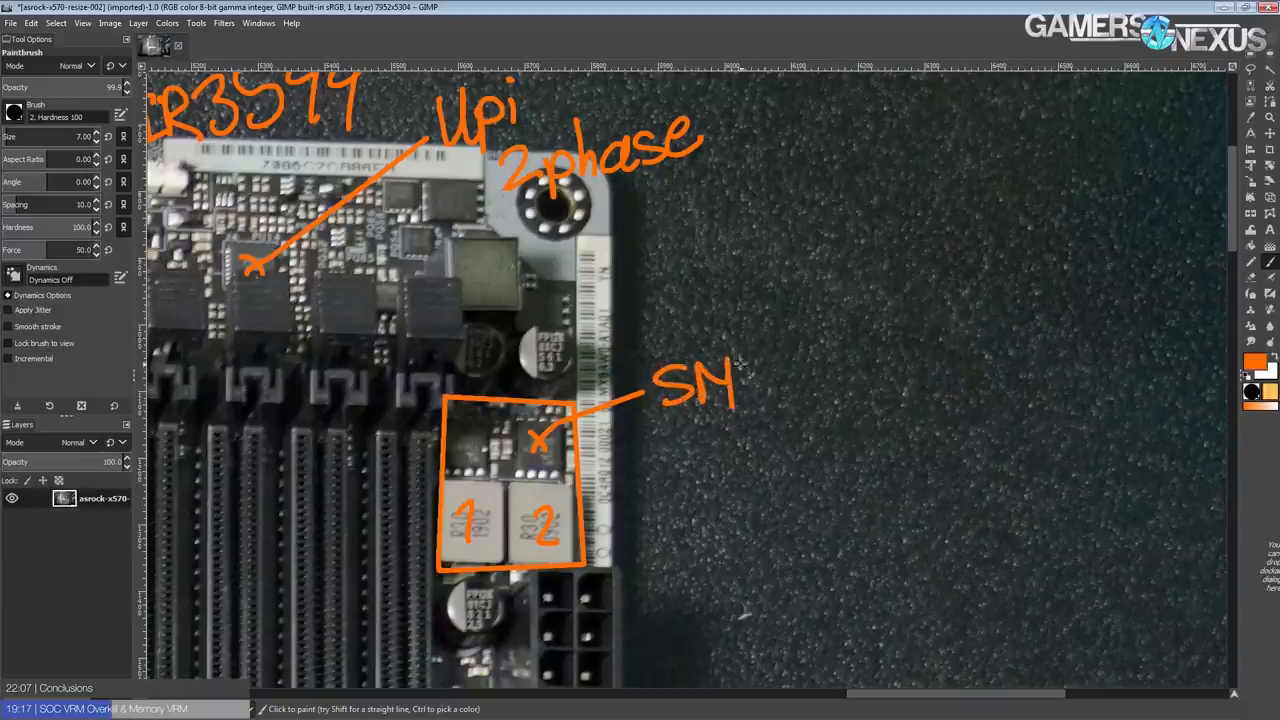
pyautogui.moveTo(755, 390); pyautogui.dragTo(825, 385)
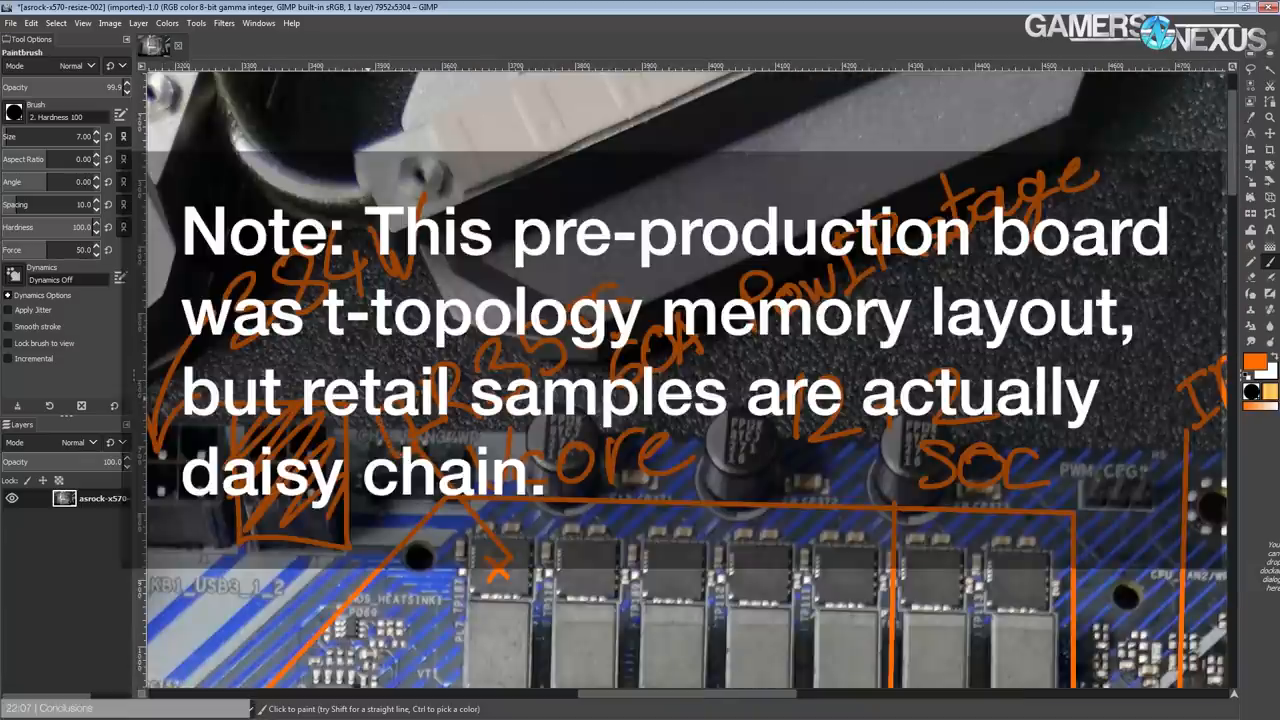
# Step: Paint an orange stroke across the dark area above the top VRM labels
pyautogui.moveTo(380, 385); pyautogui.dragTo(1100, 120)
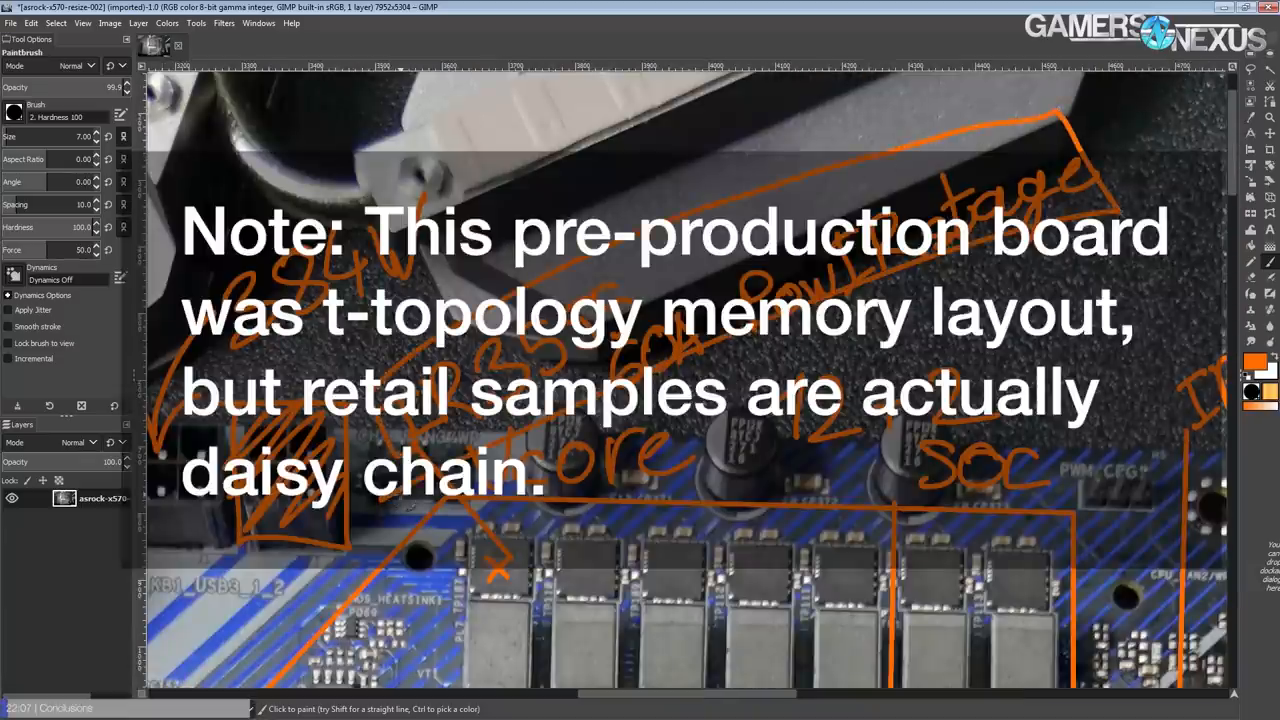